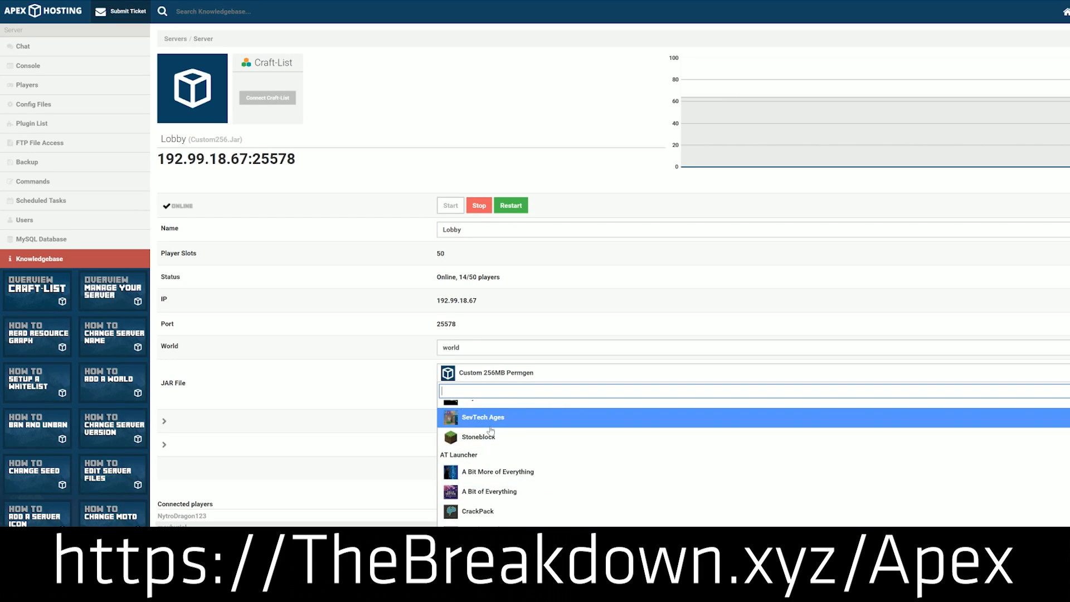
mouse_move(478, 437)
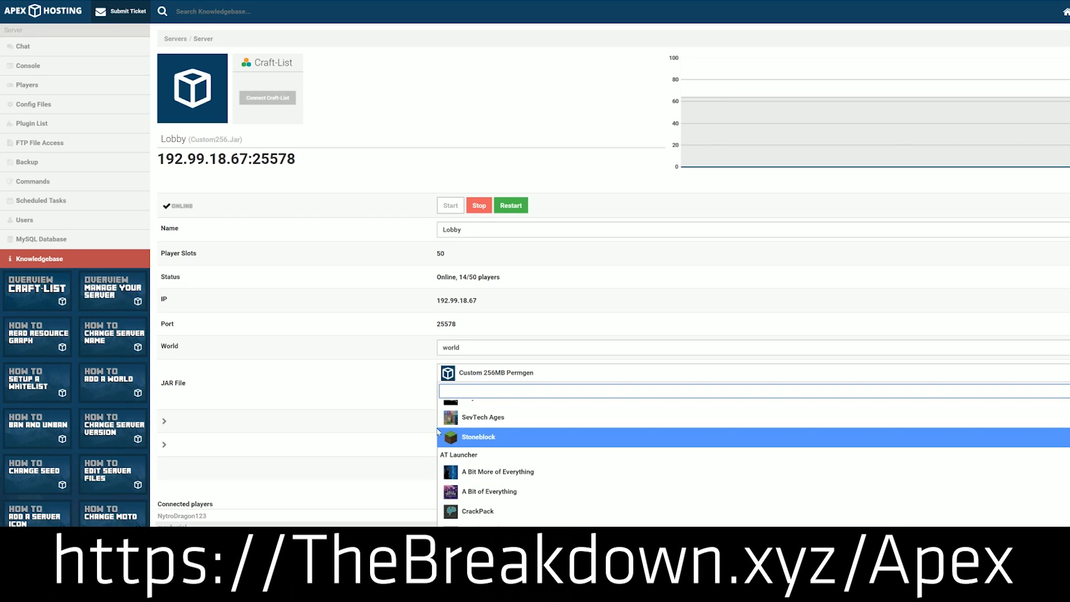
mouse_move(824, 444)
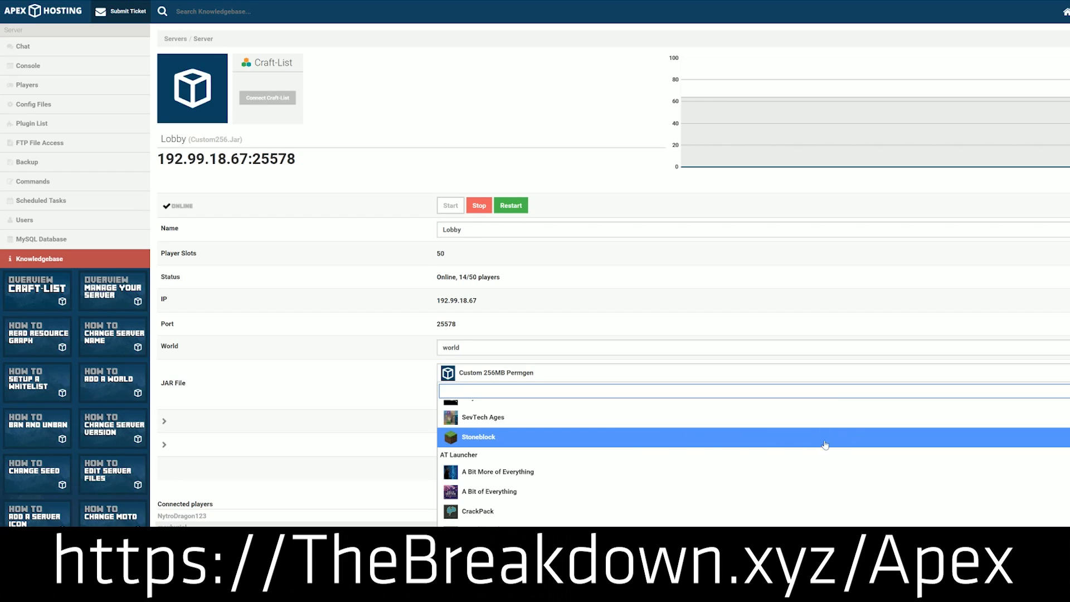
mouse_move(485, 449)
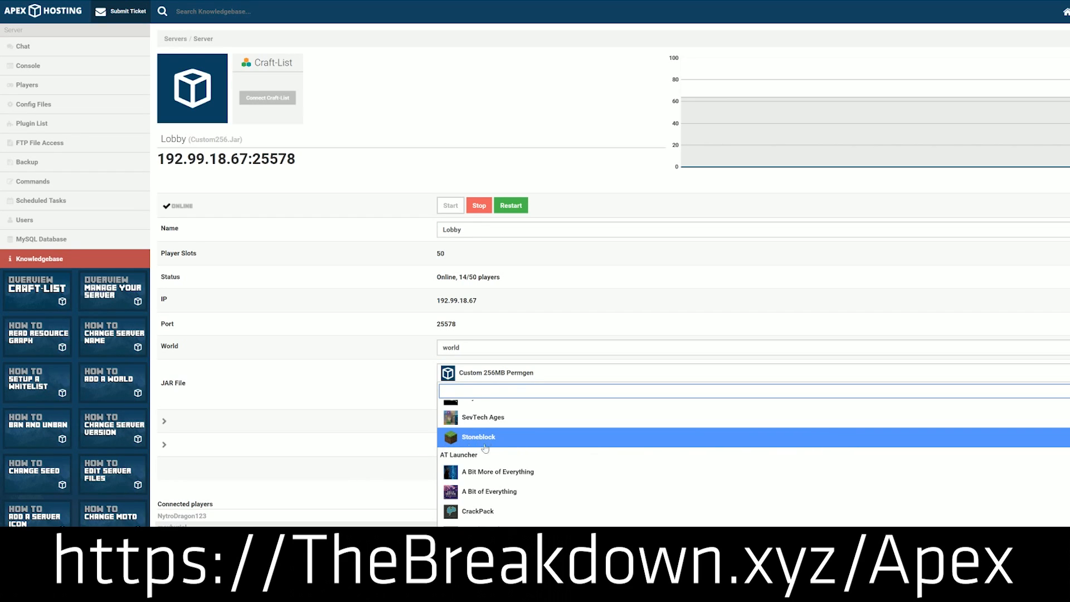
mouse_move(467, 452)
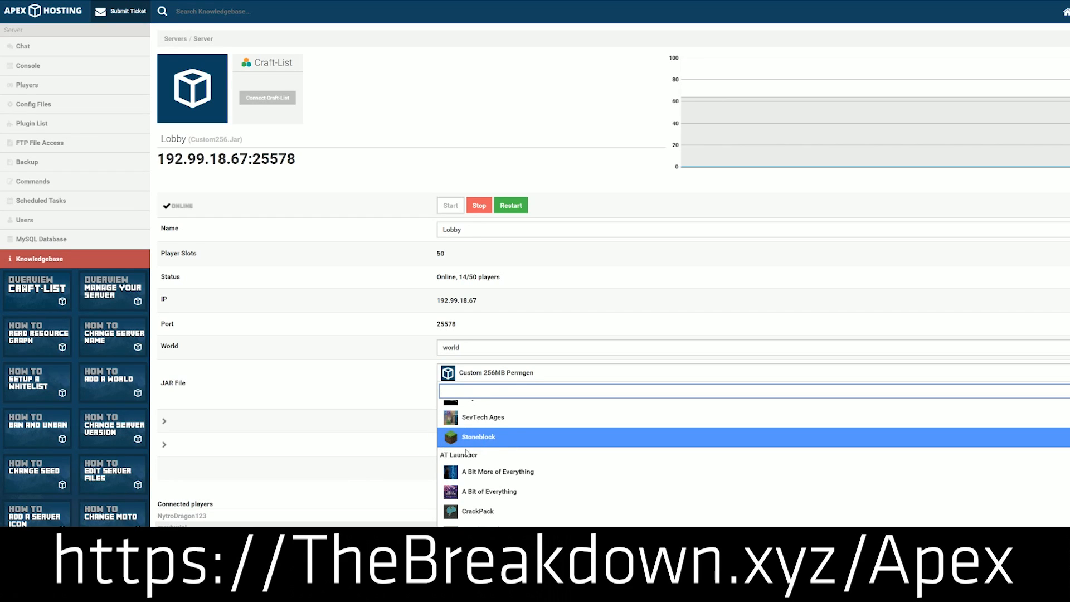
mouse_move(350, 292)
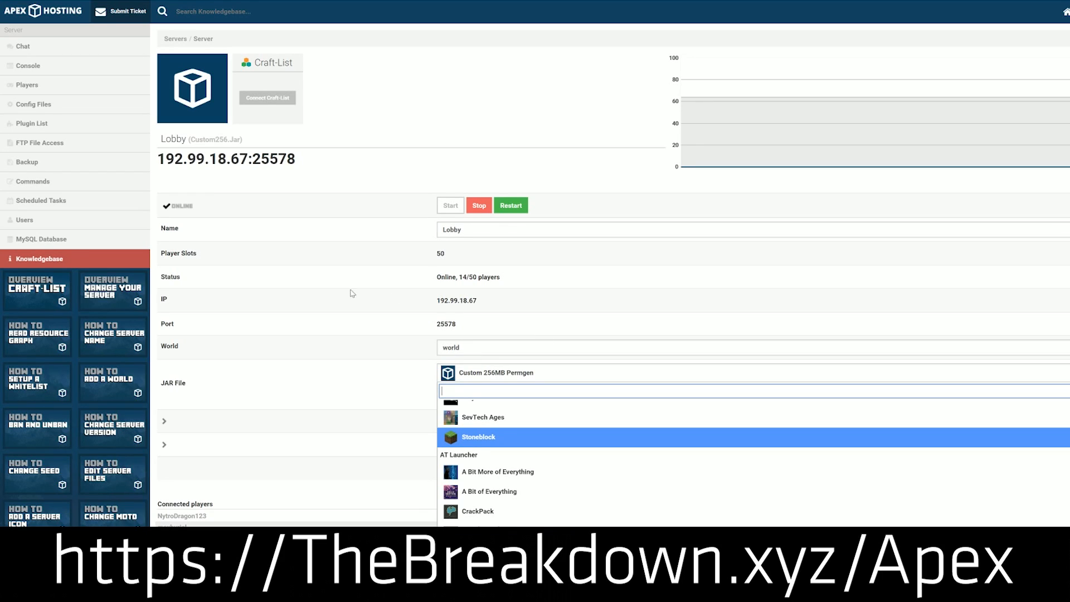
mouse_move(480, 450)
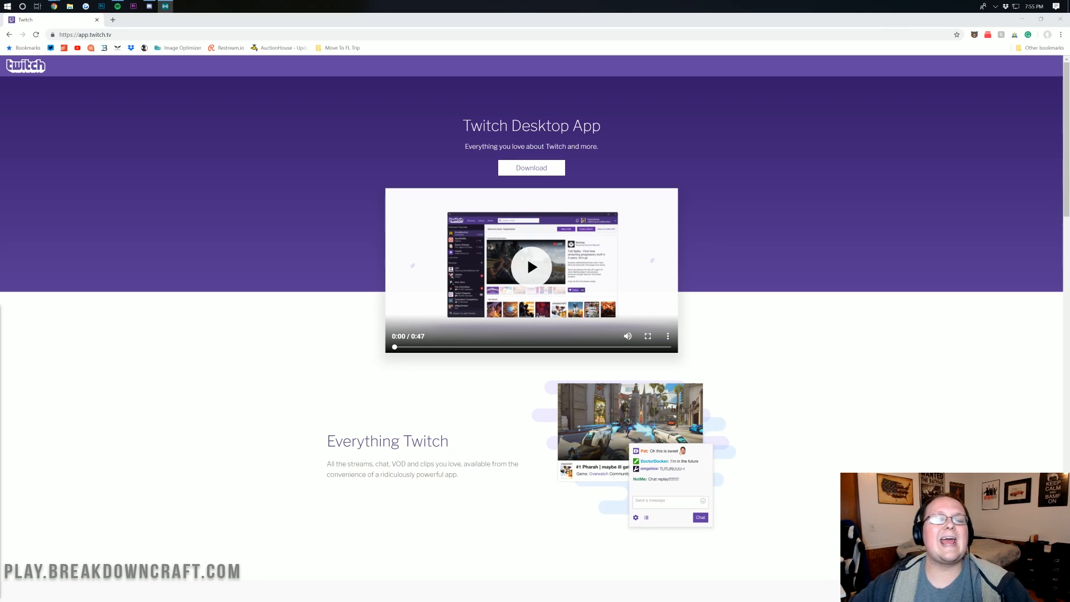
mouse_move(143, 415)
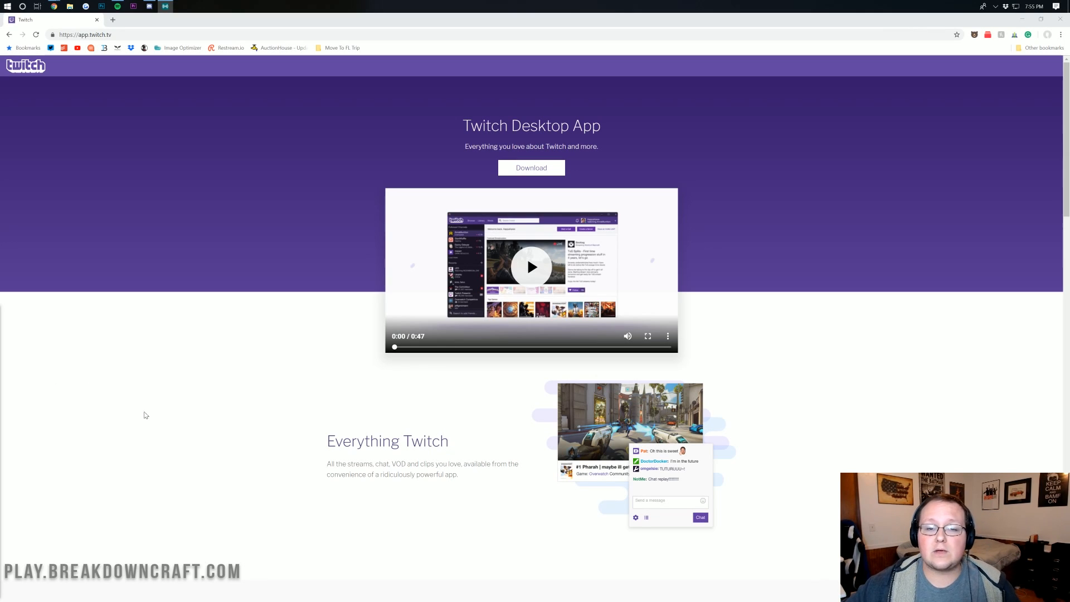
mouse_move(212, 546)
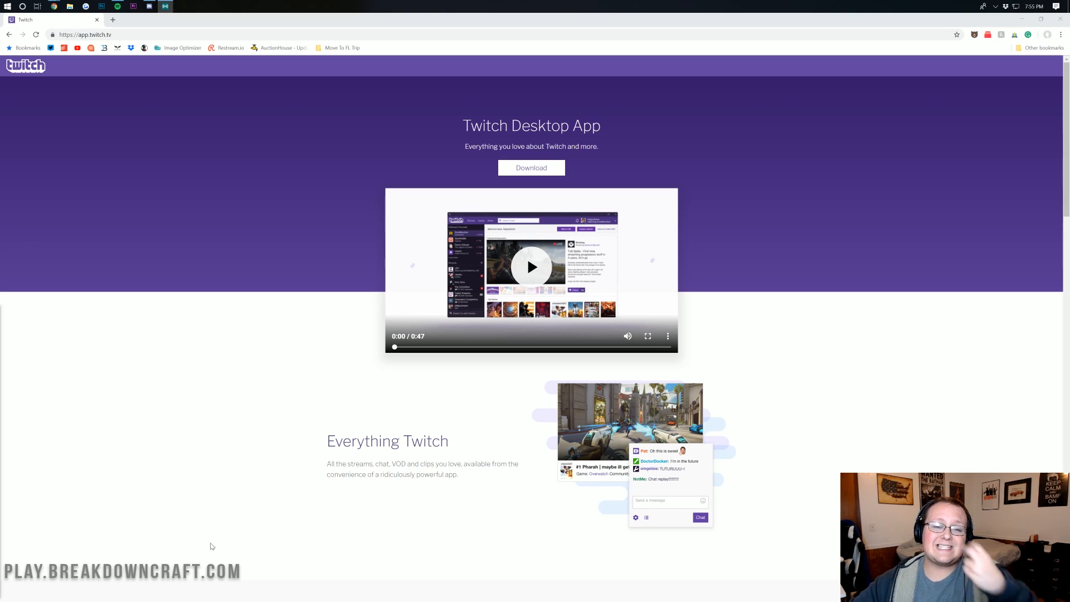
mouse_move(793, 465)
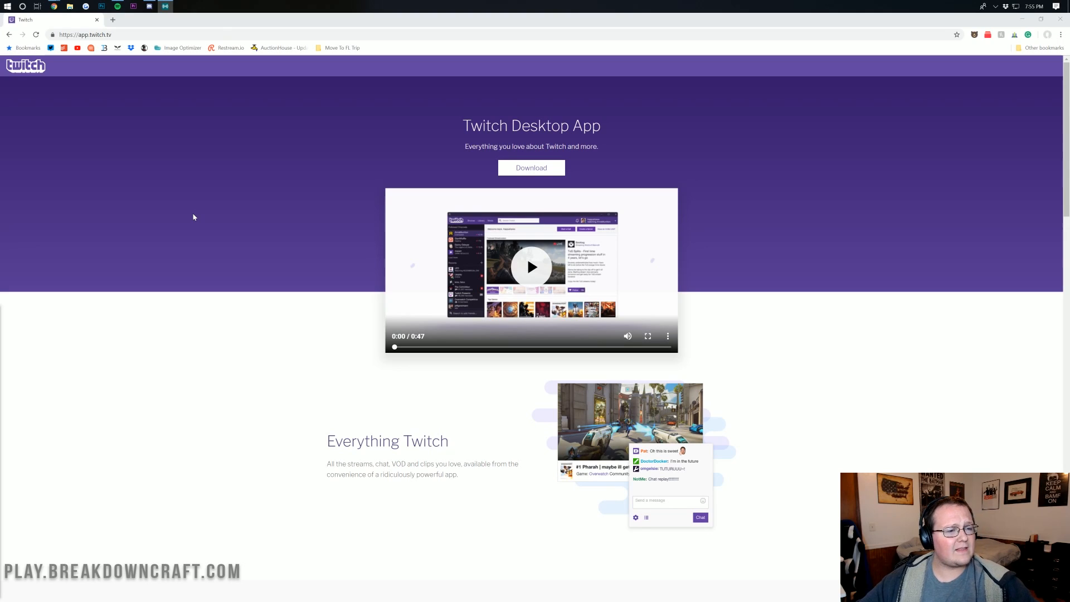
mouse_move(247, 222)
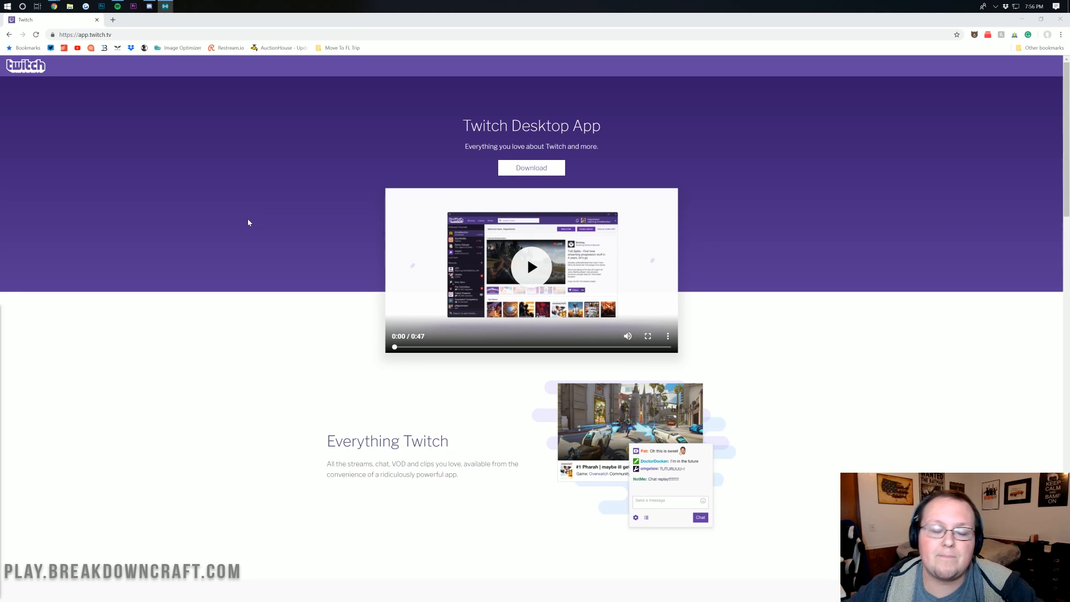
mouse_move(531, 167)
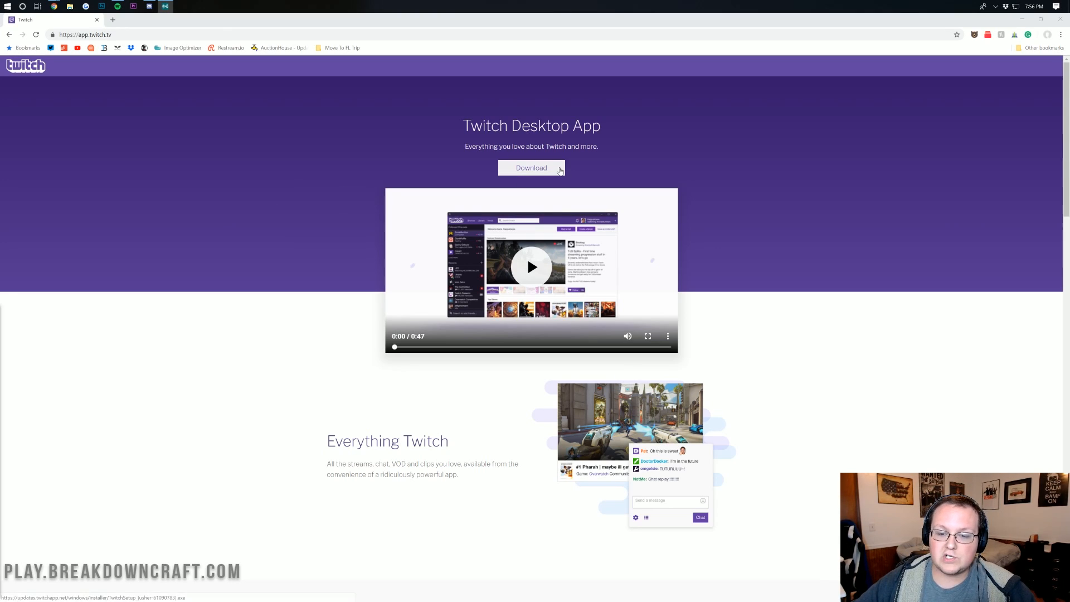
- Download the Twitch Desktop App installer from app.twitch.tv in Chrome
click(531, 167)
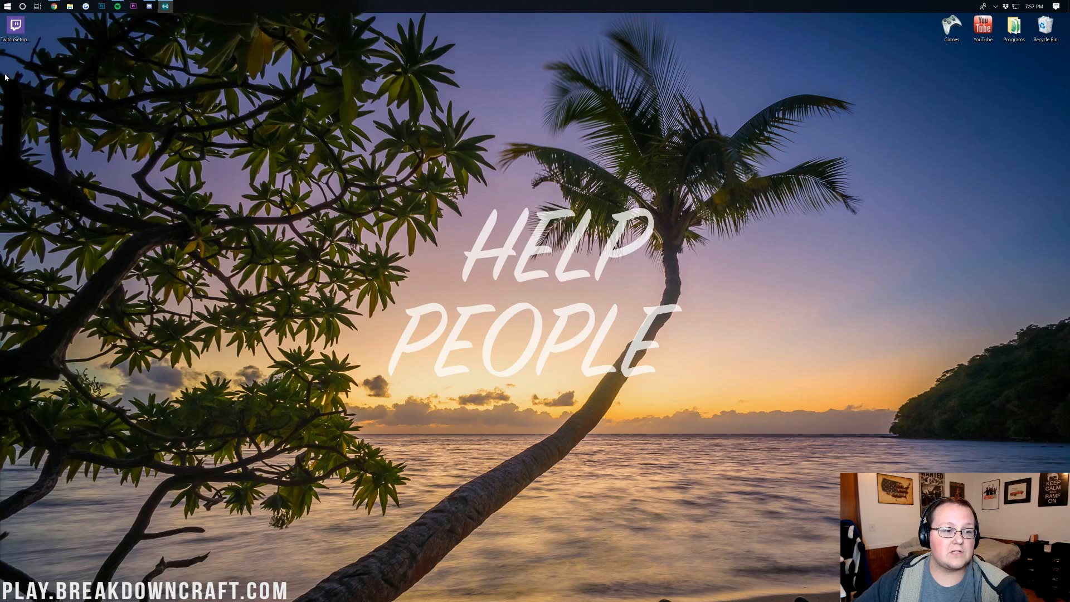
- Move TwitchSetup to the desktop centre, briefly open and close Downloads, then select it
drag(15, 25, 483, 116)
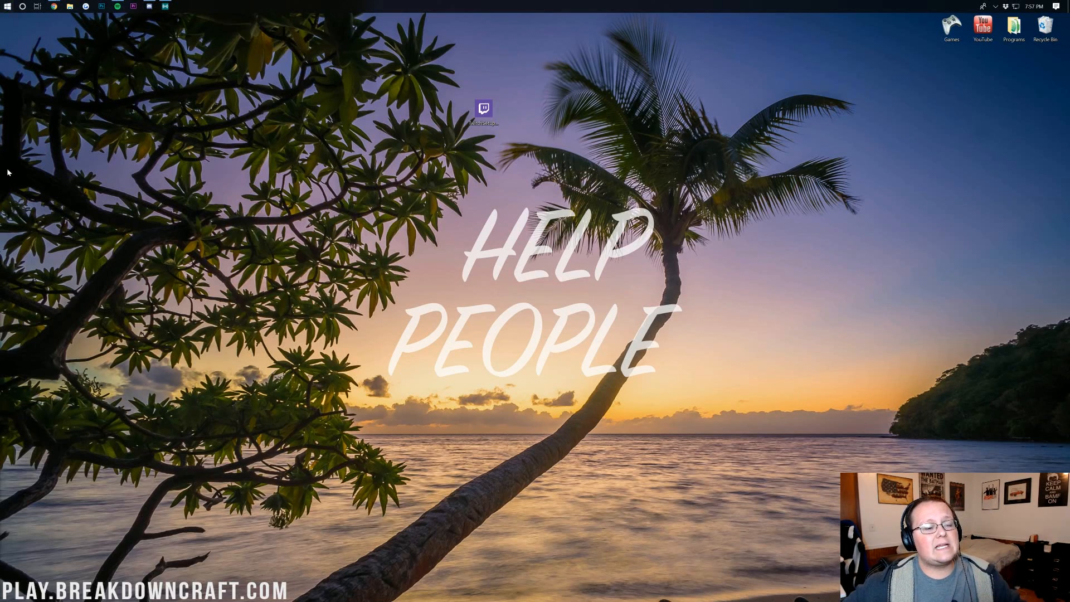
text(downlo)
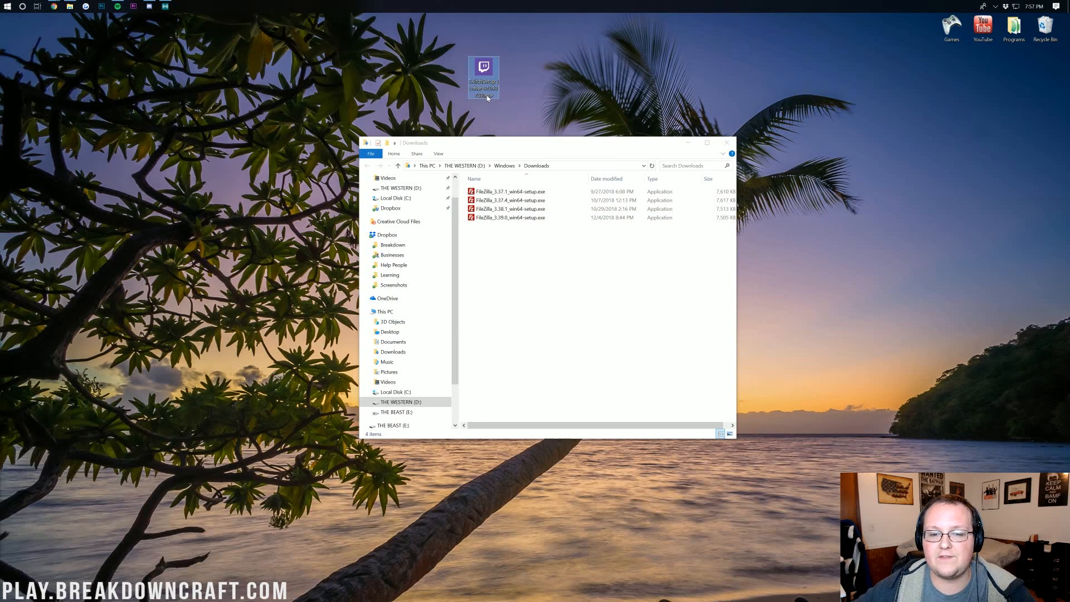
click(726, 142)
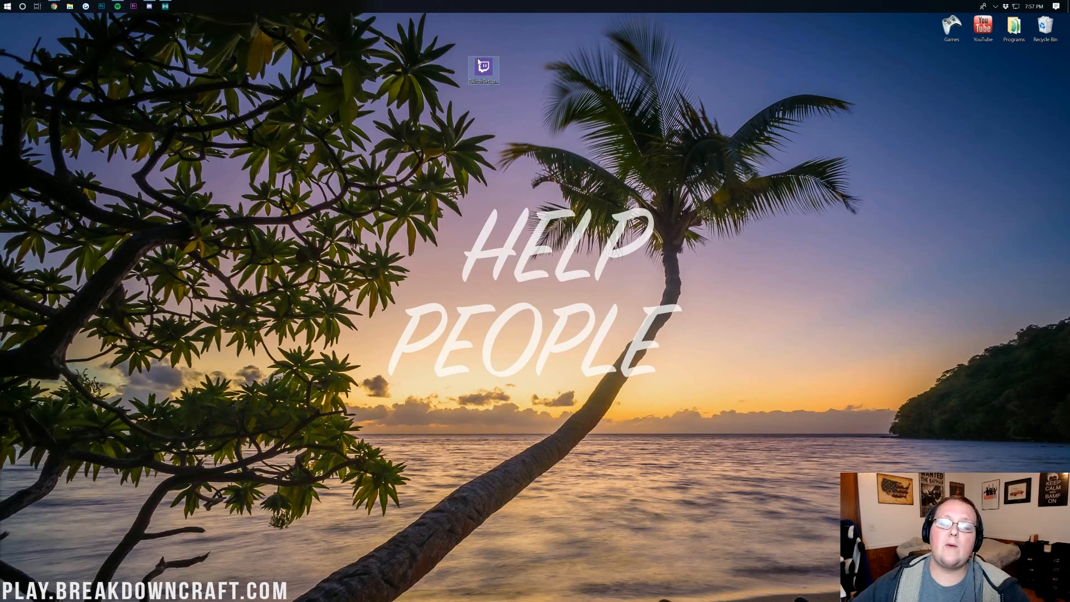
click(483, 70)
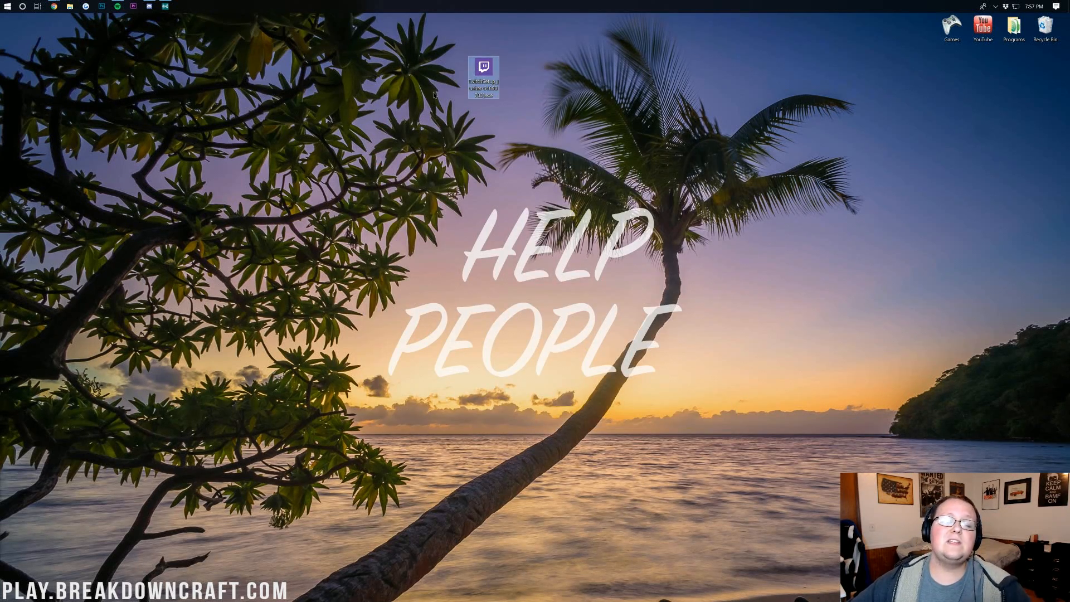
- Run TwitchSetup.exe and install the Twitch Desktop App
double_click(483, 71)
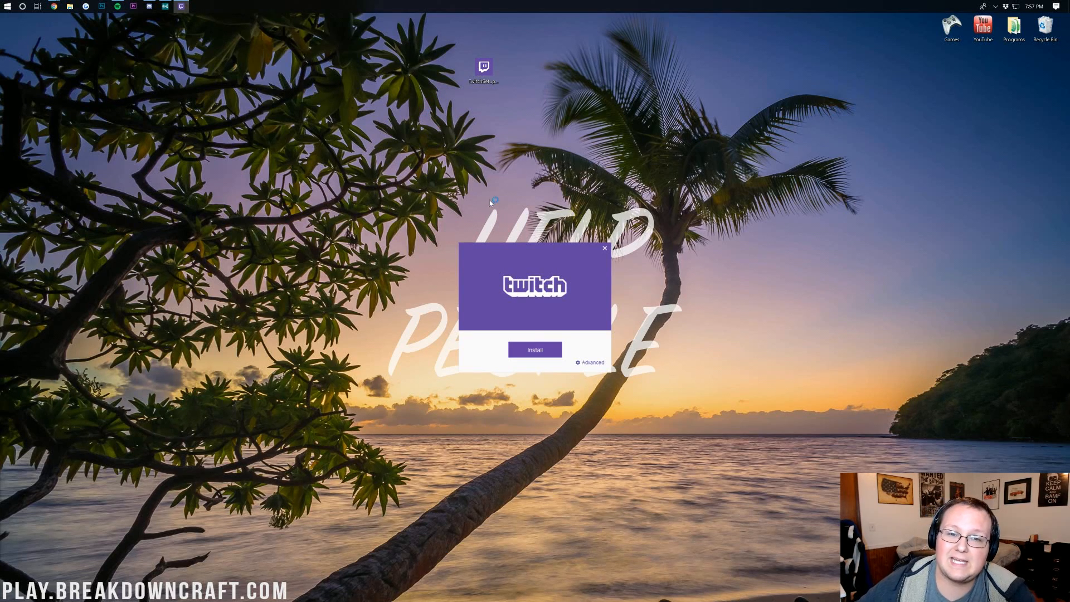
click(535, 349)
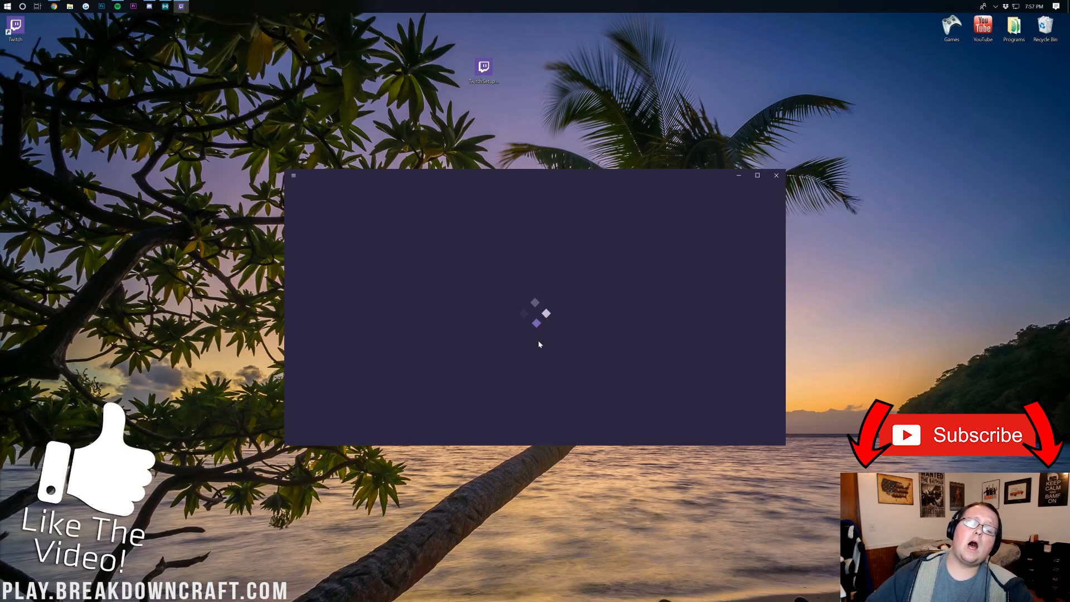
mouse_move(674, 320)
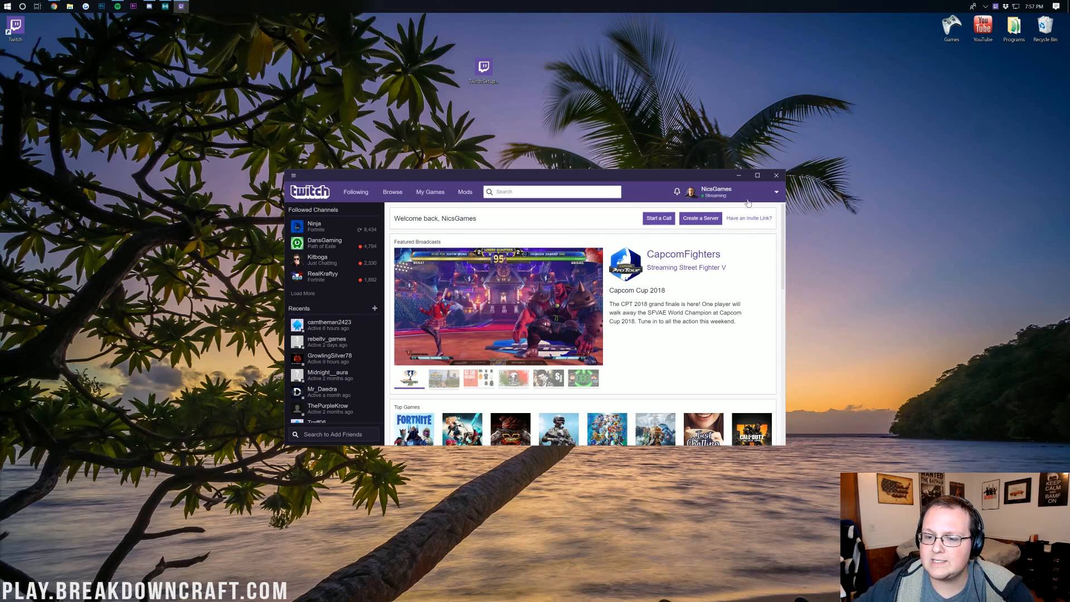
- Open Mods > Minecraft to view installed modpacks All the Mods 3 and StoneBlock
click(734, 194)
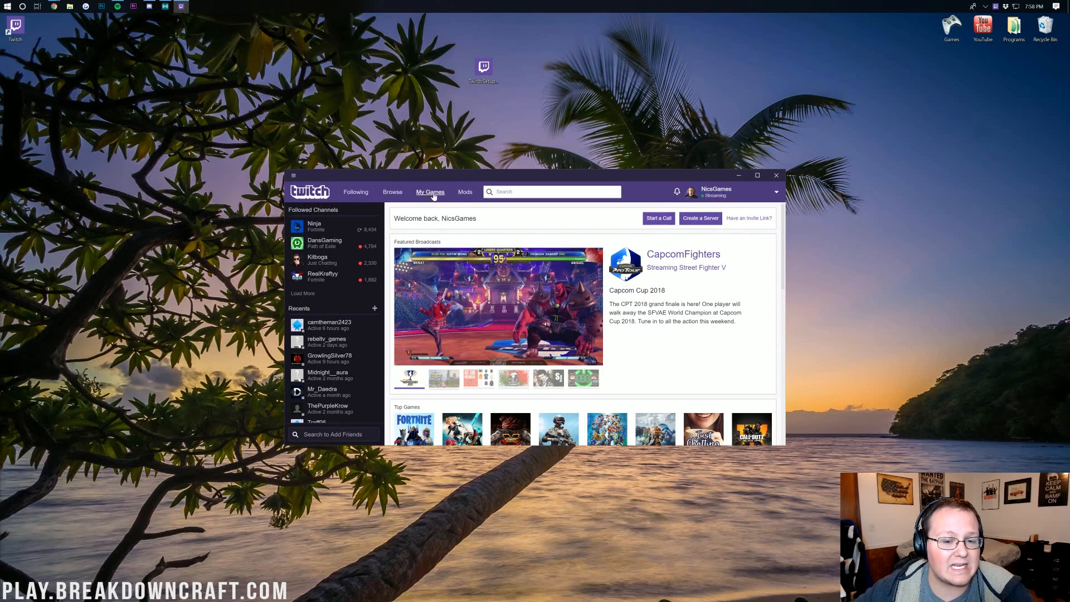
mouse_move(464, 191)
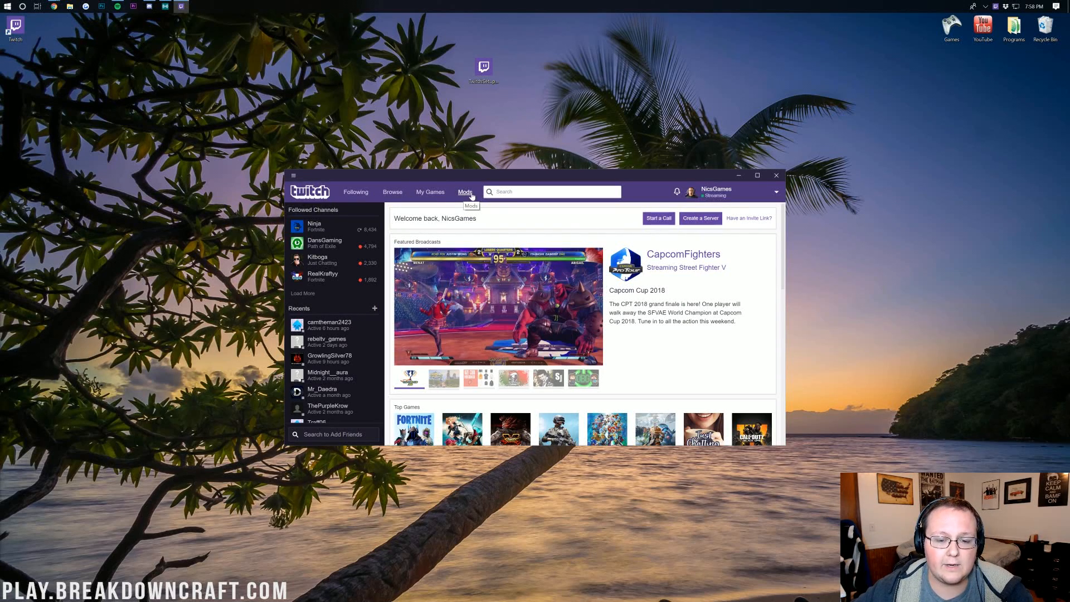
click(464, 192)
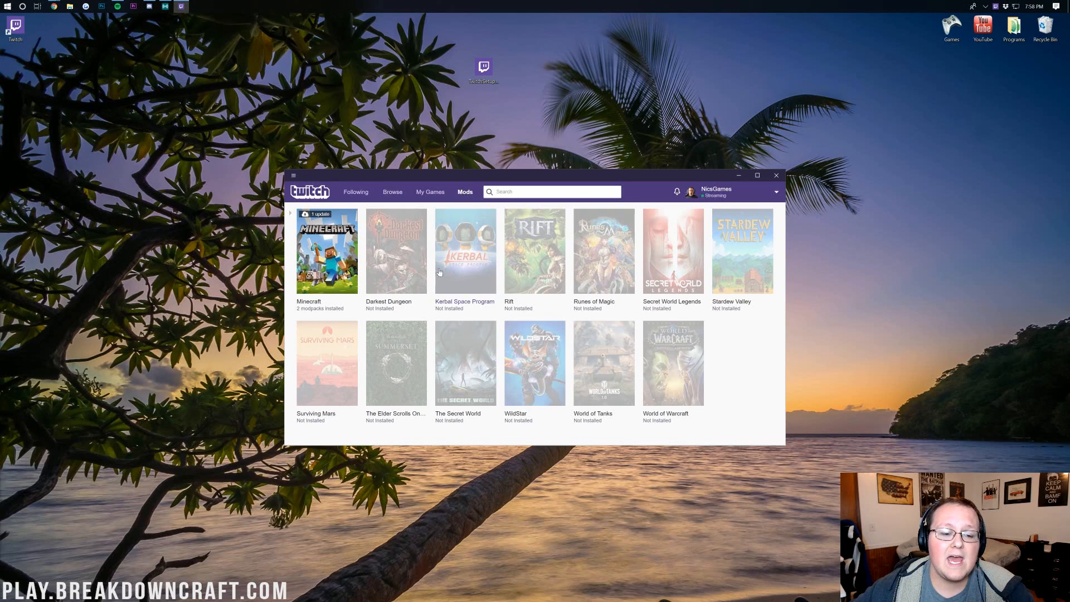
click(326, 252)
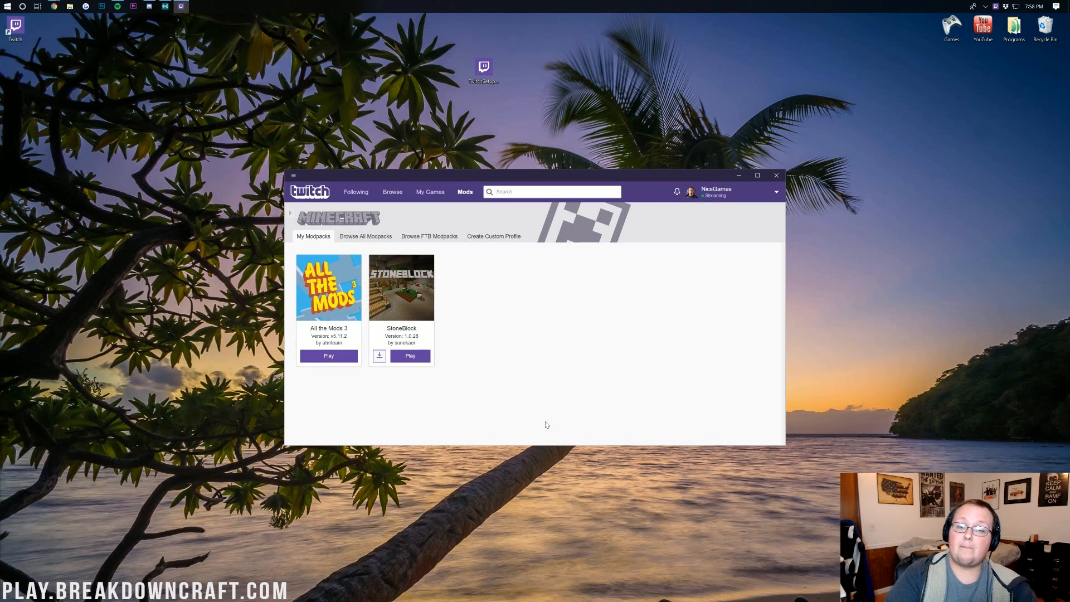
mouse_move(415, 232)
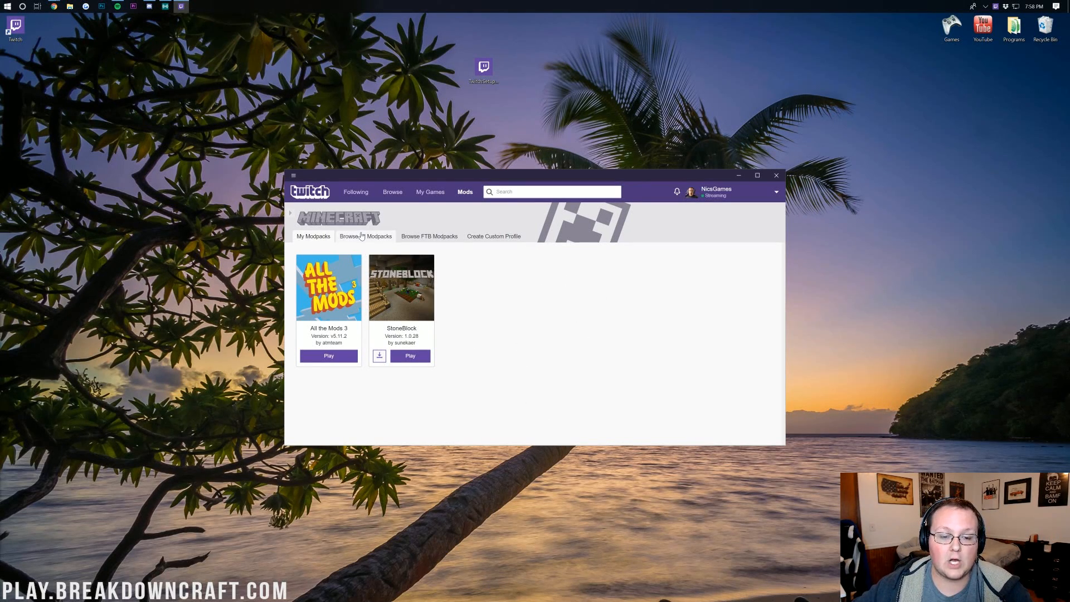
- Search all modpacks for 'ftb sky' and install FTB Sky Adventures
click(365, 236)
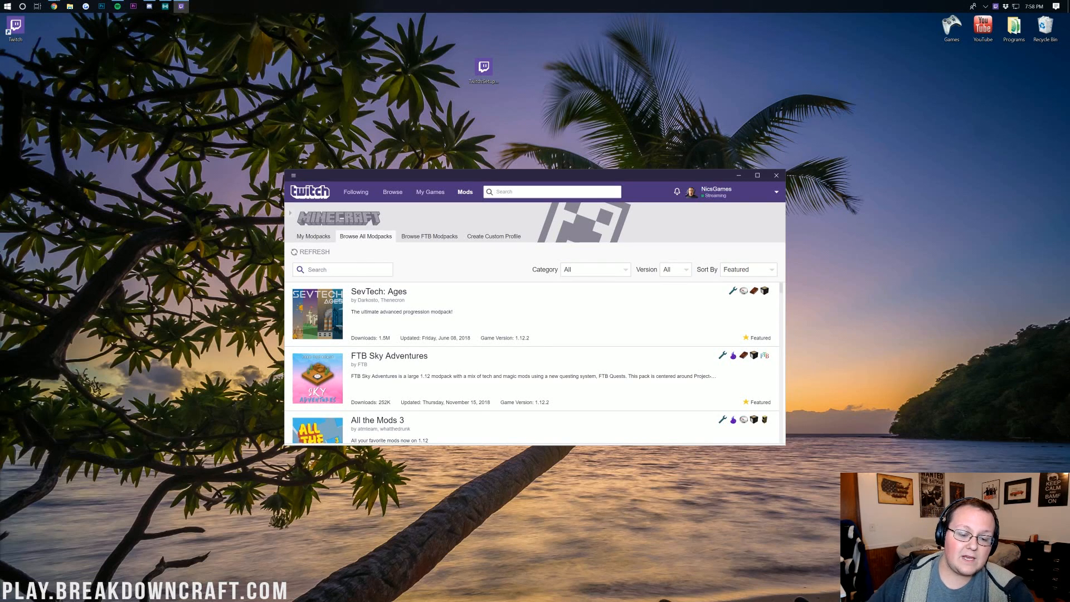
text(ftb sky)
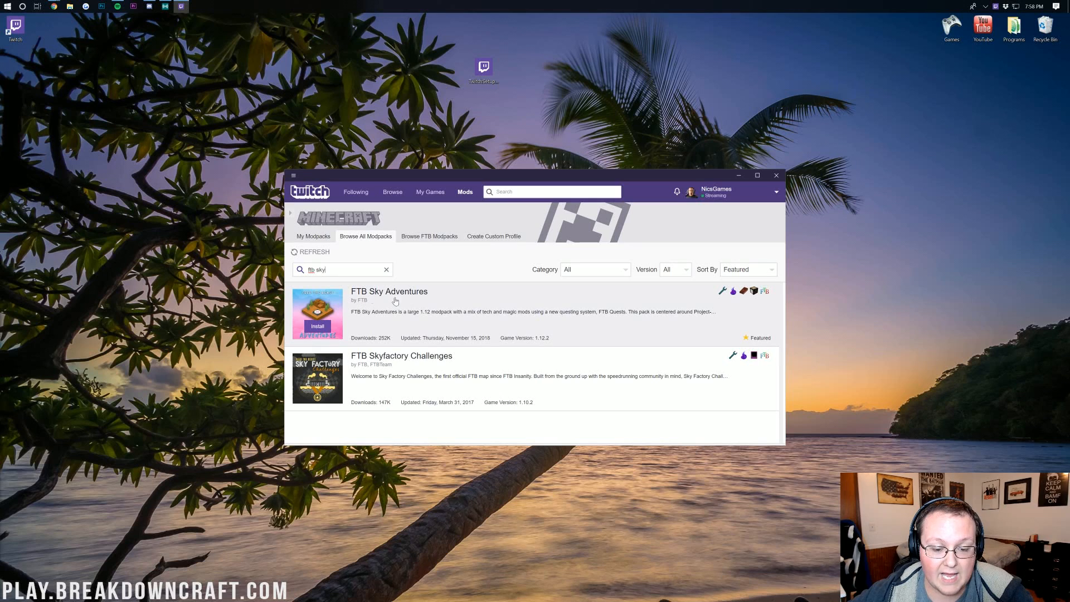
mouse_move(316, 327)
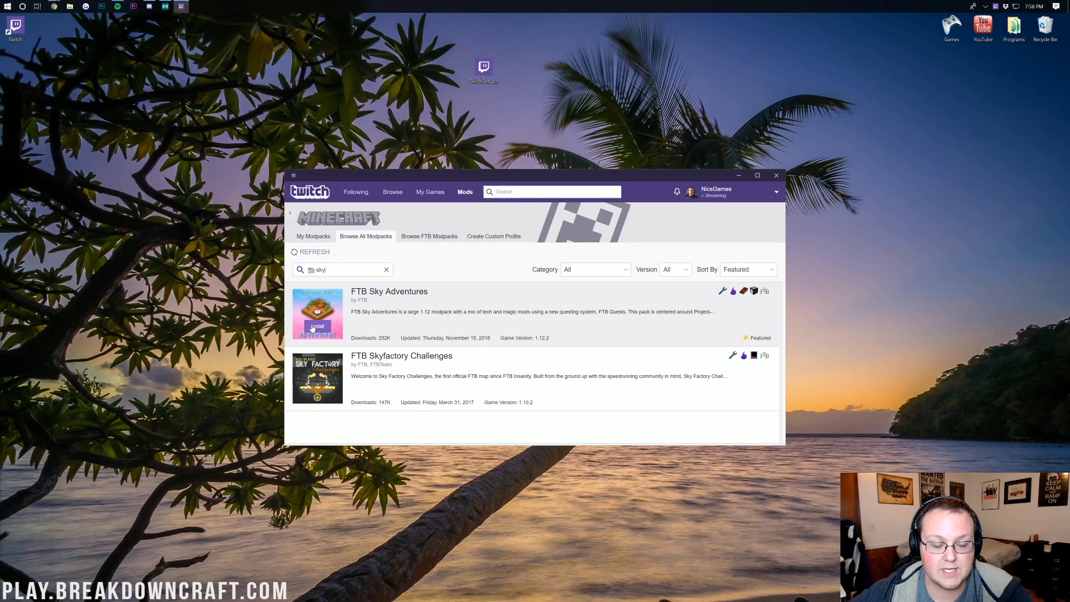
click(316, 326)
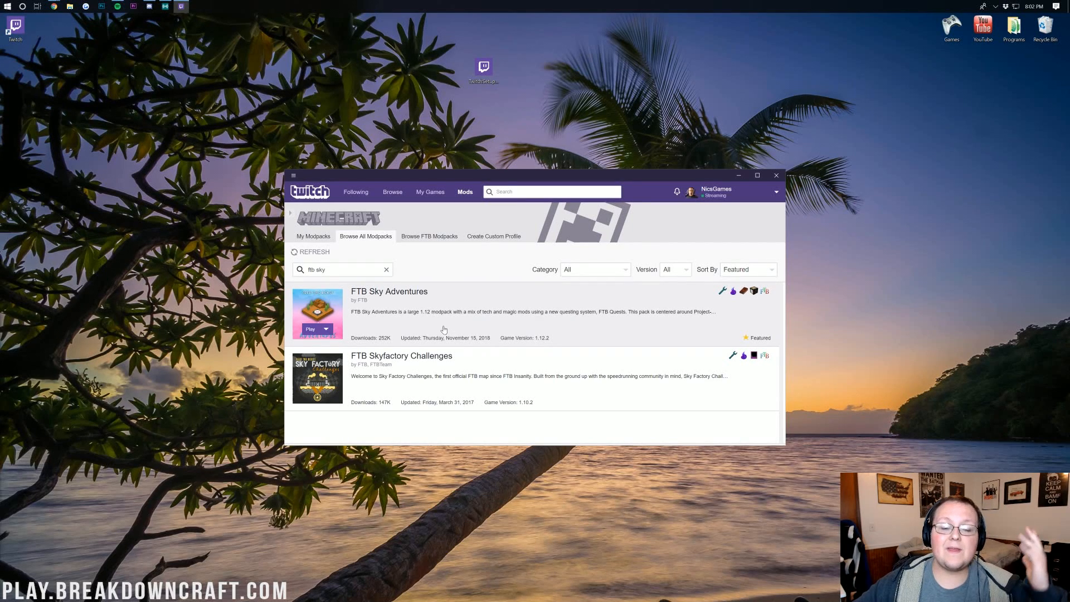
mouse_move(377, 318)
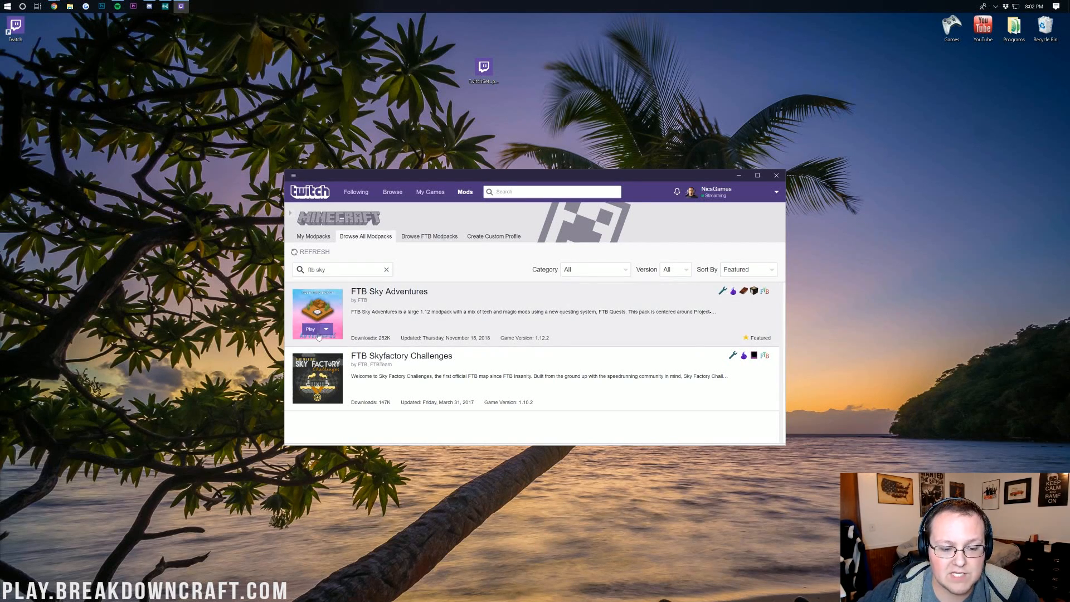
- Play FTB Sky Adventures to open the Minecraft Launcher with its Forge profile
click(310, 329)
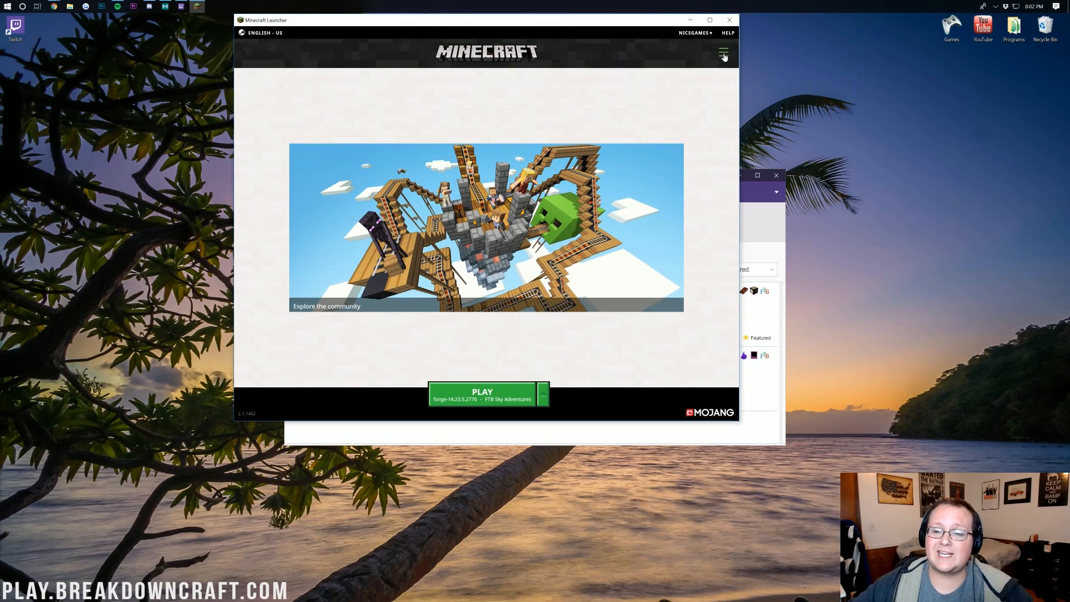
- Show the launcher's Launch options listing FTB Sky Adventures and Latest release
click(723, 53)
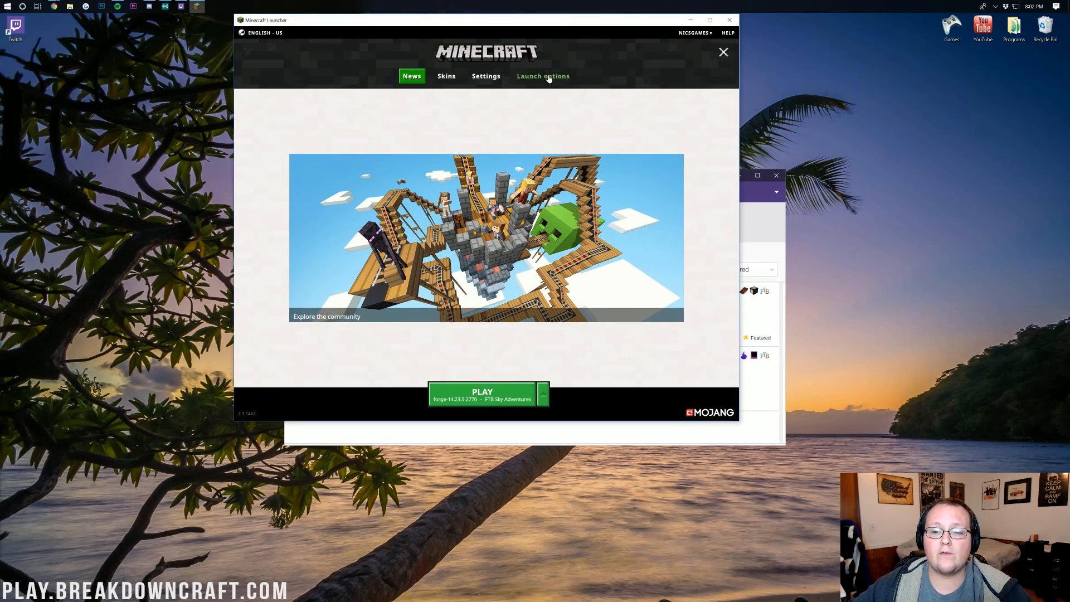
click(542, 75)
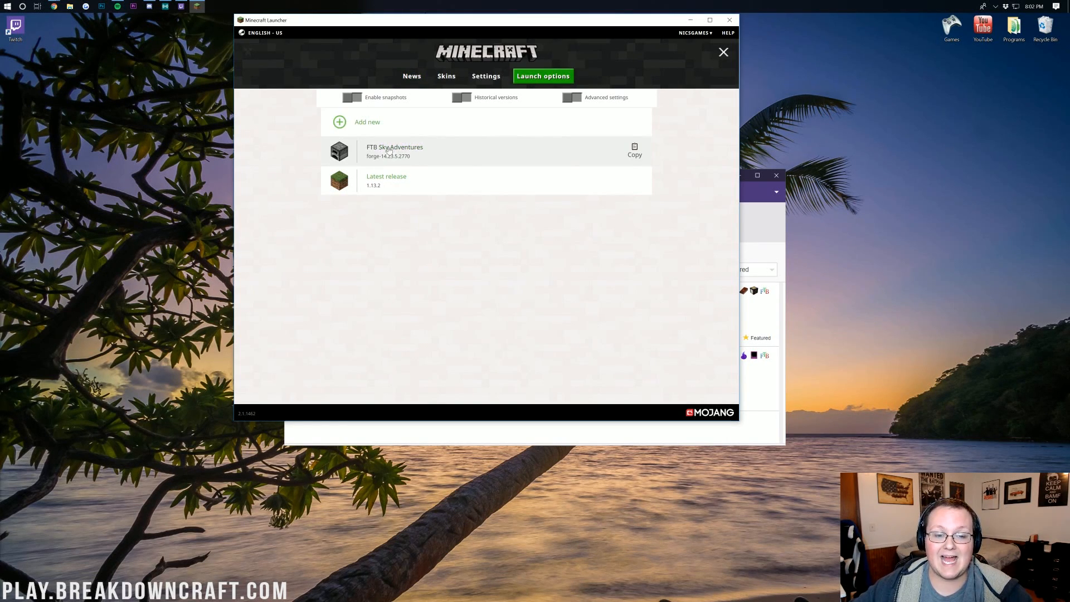
- Save FTB Sky Adventures with resolution 1920×1080 and an edited -Xmx memory argument
click(394, 151)
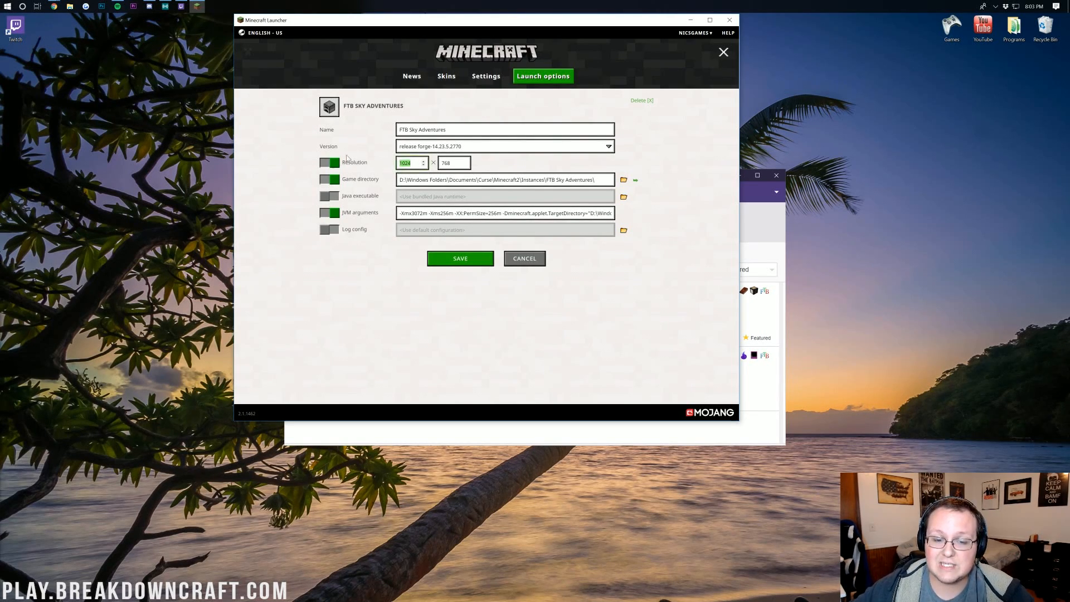
text(1920)
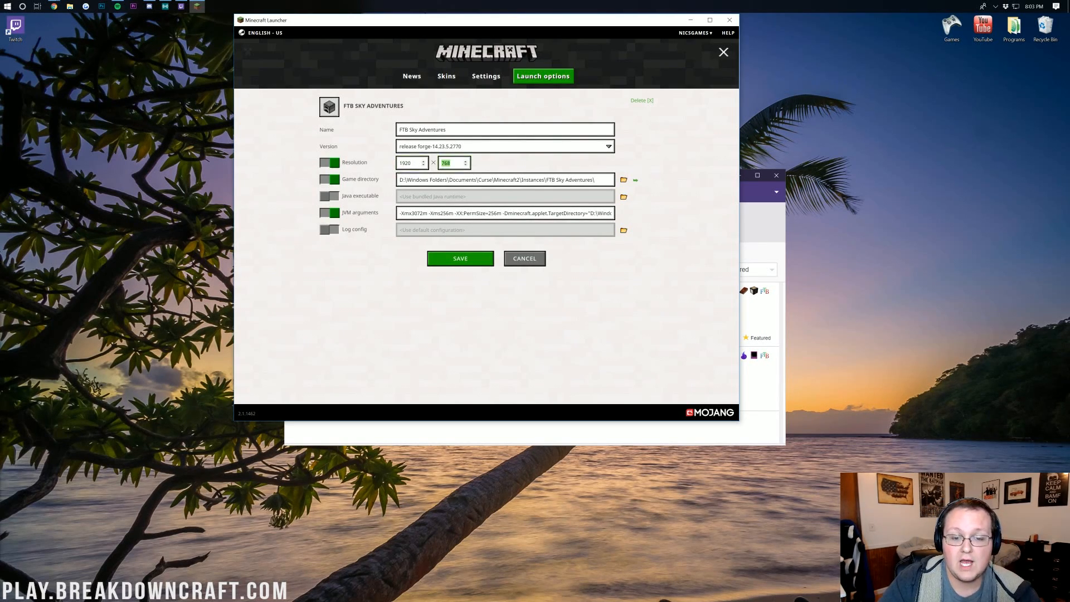
text(1080)
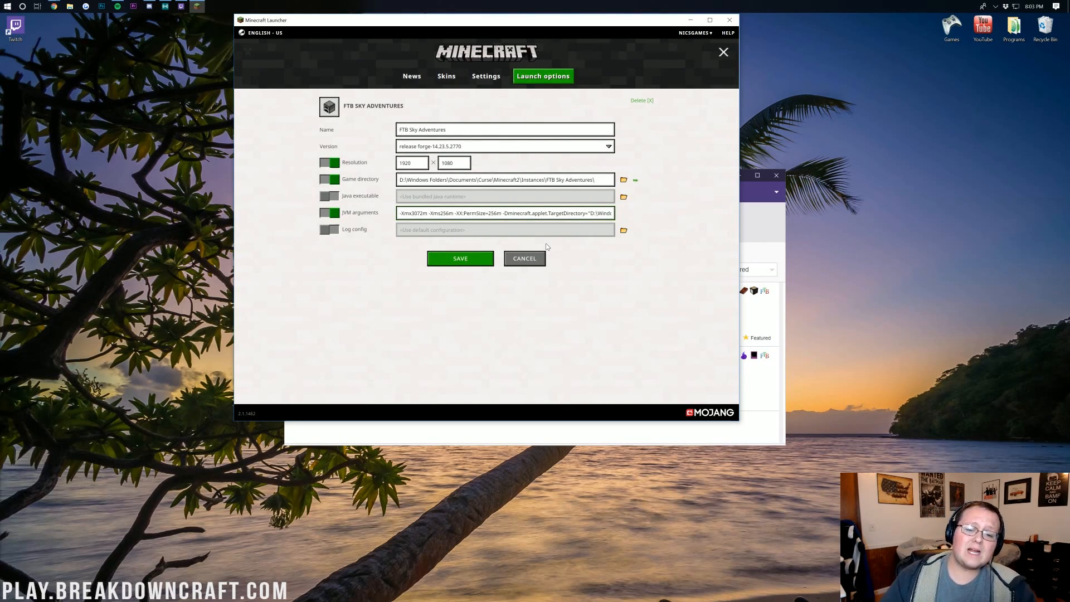
click(412, 213)
text(6)
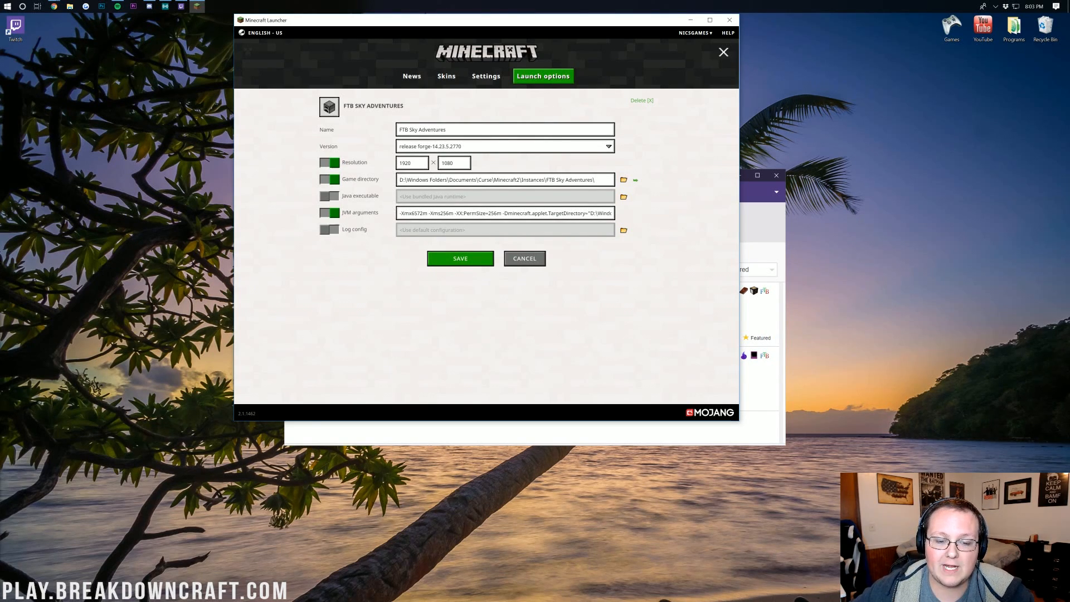
click(523, 258)
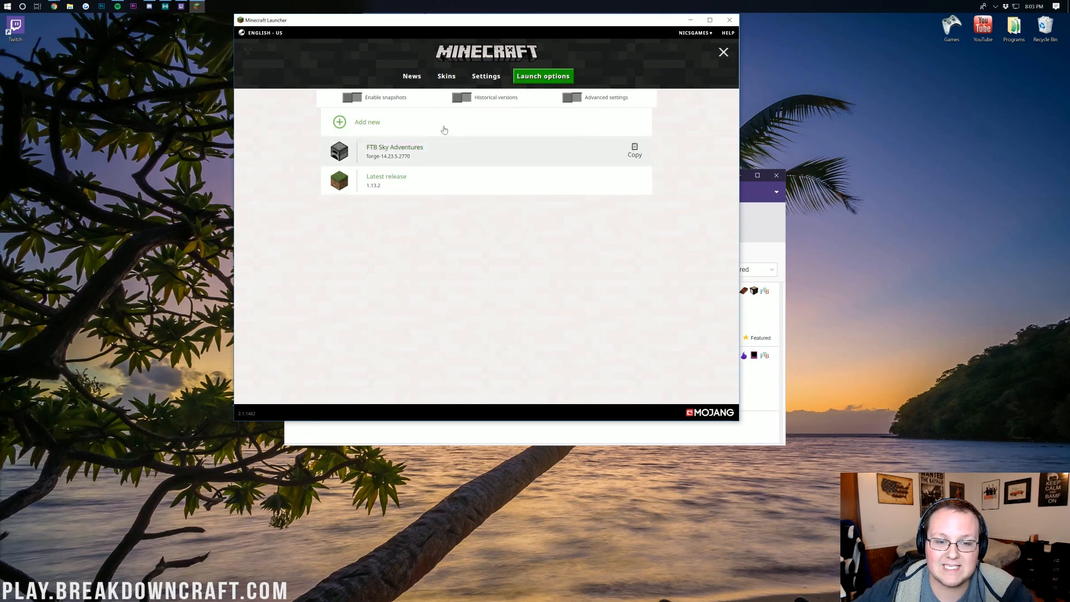
- Close the Minecraft Launcher and relaunch FTB Sky Adventures from Twitch
click(412, 76)
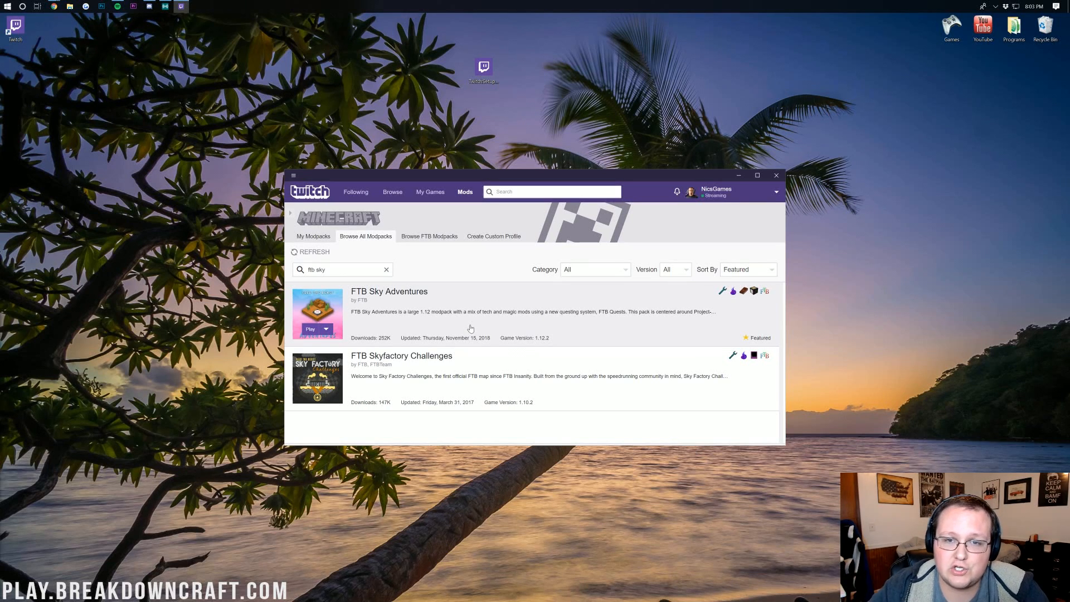
click(311, 329)
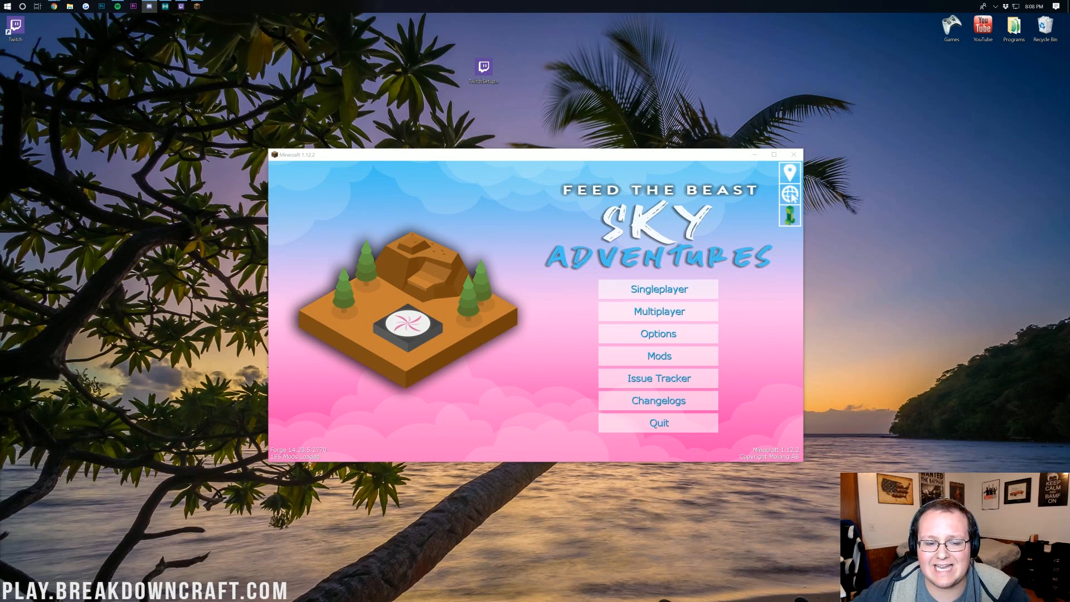
click(657, 334)
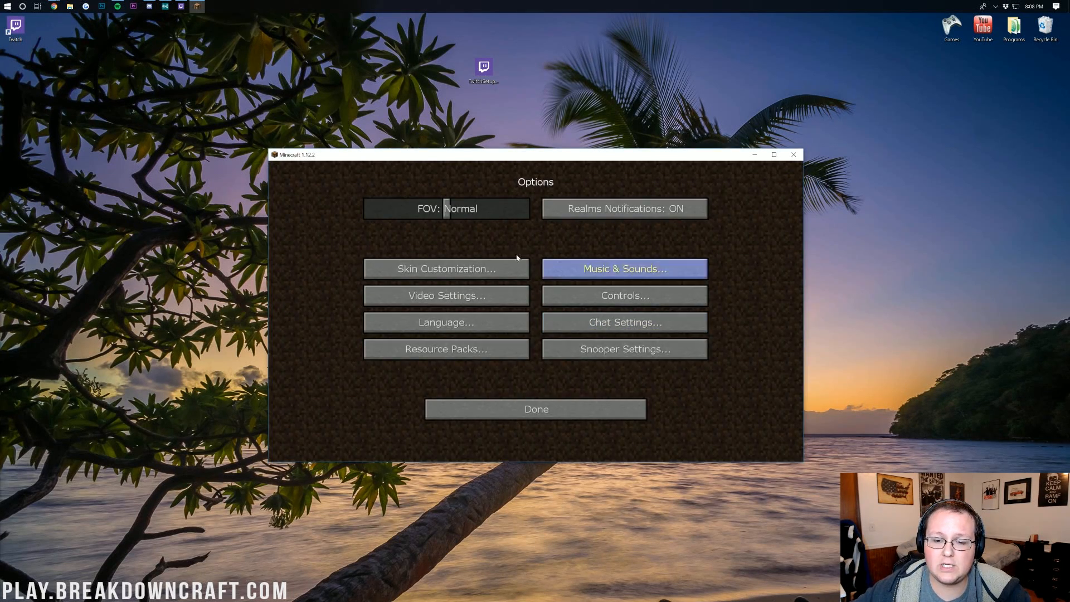
click(623, 268)
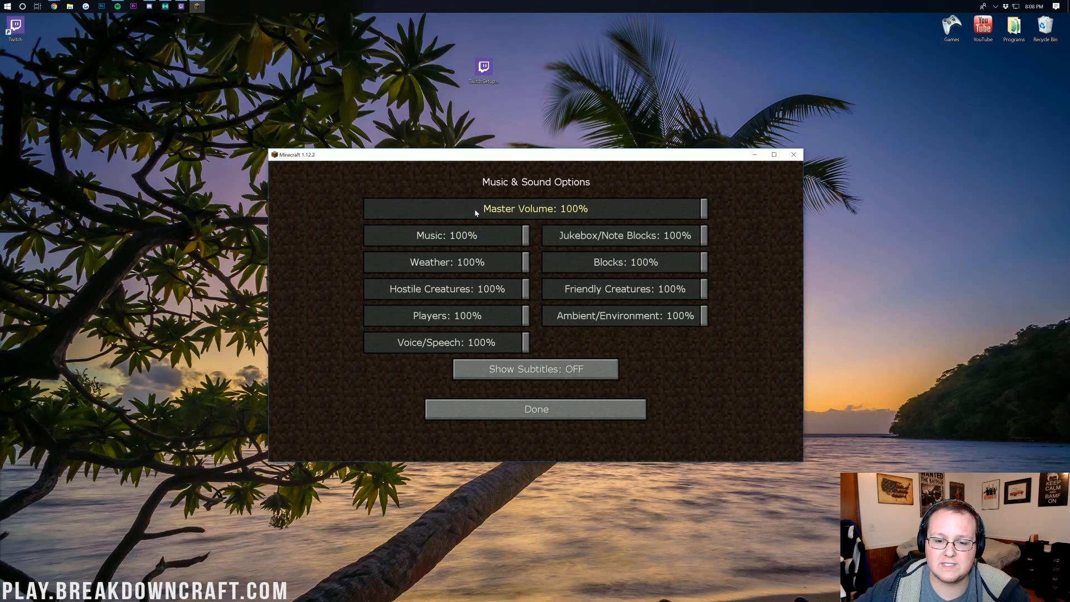
click(534, 408)
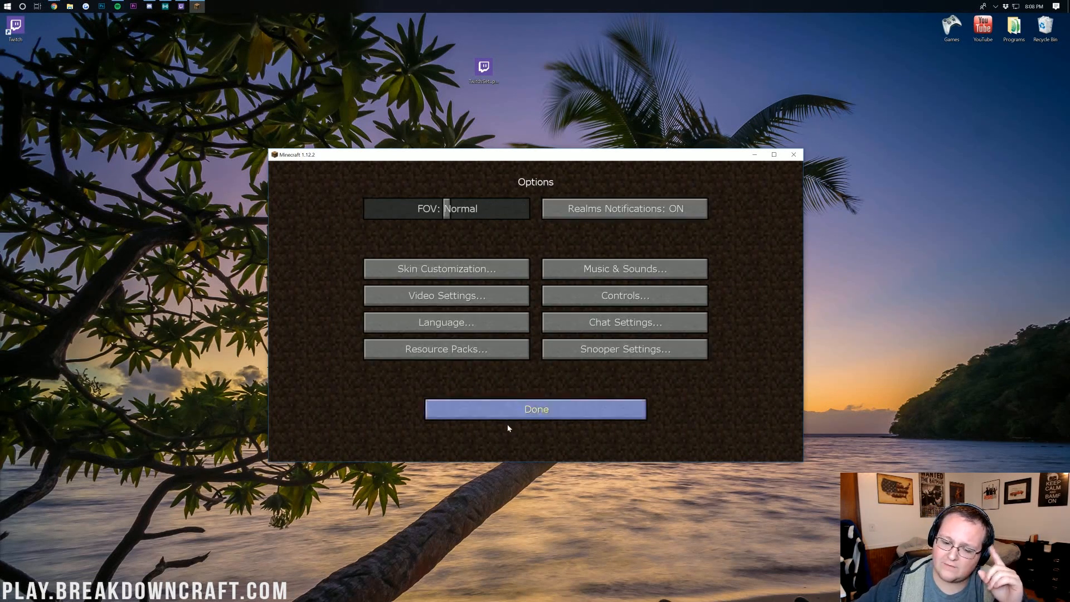
click(535, 408)
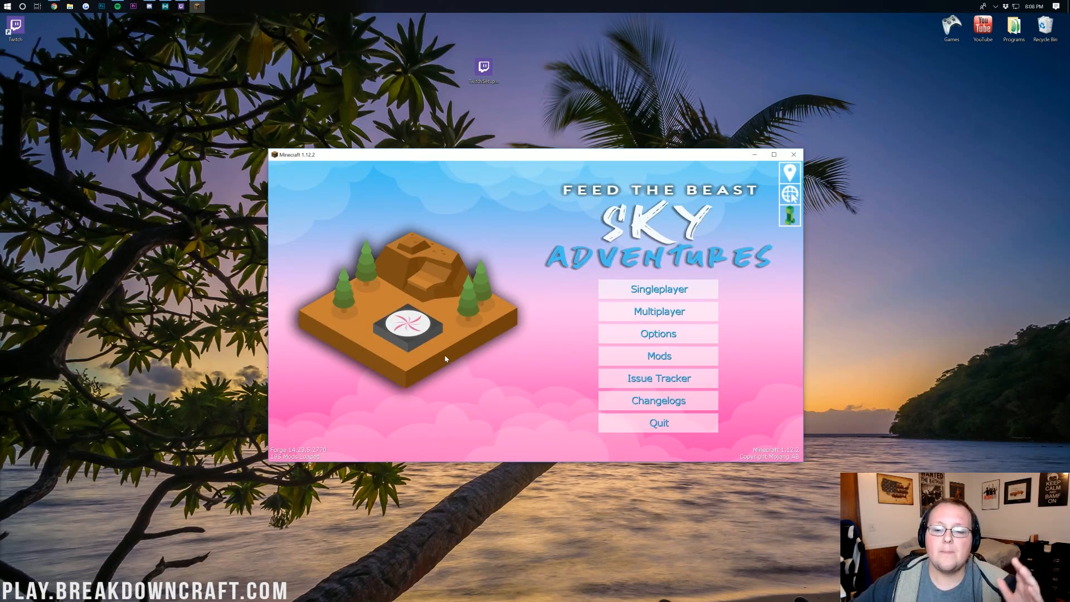
mouse_move(586, 251)
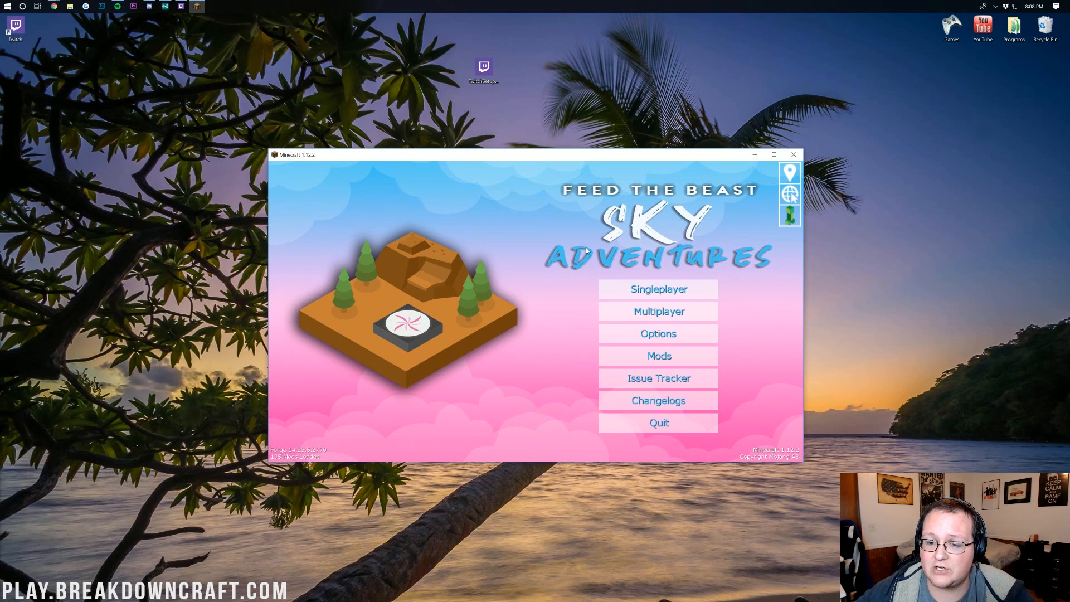
mouse_move(469, 348)
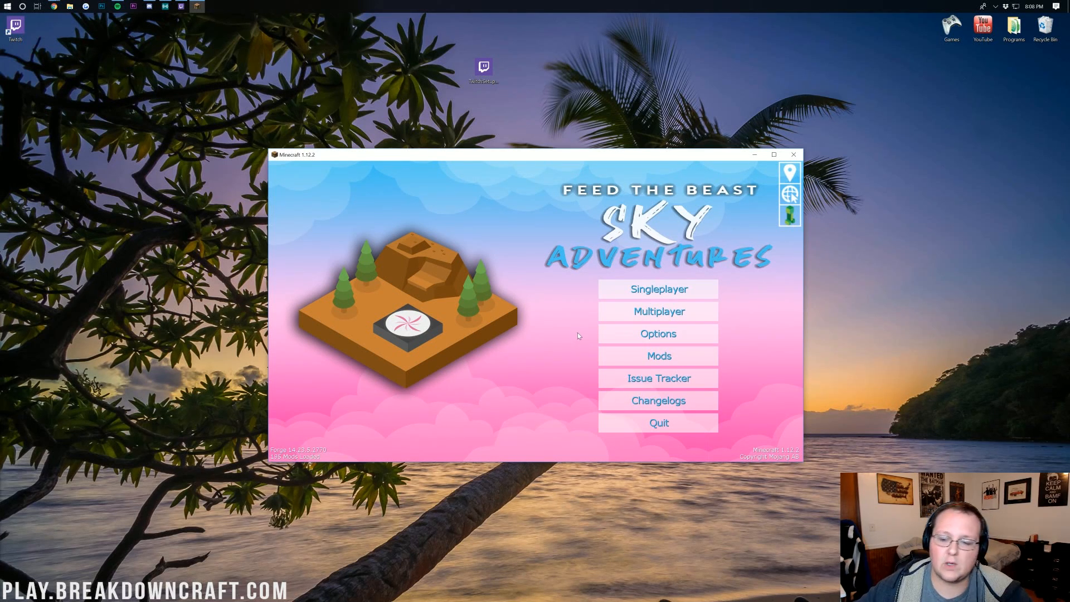
mouse_move(659, 378)
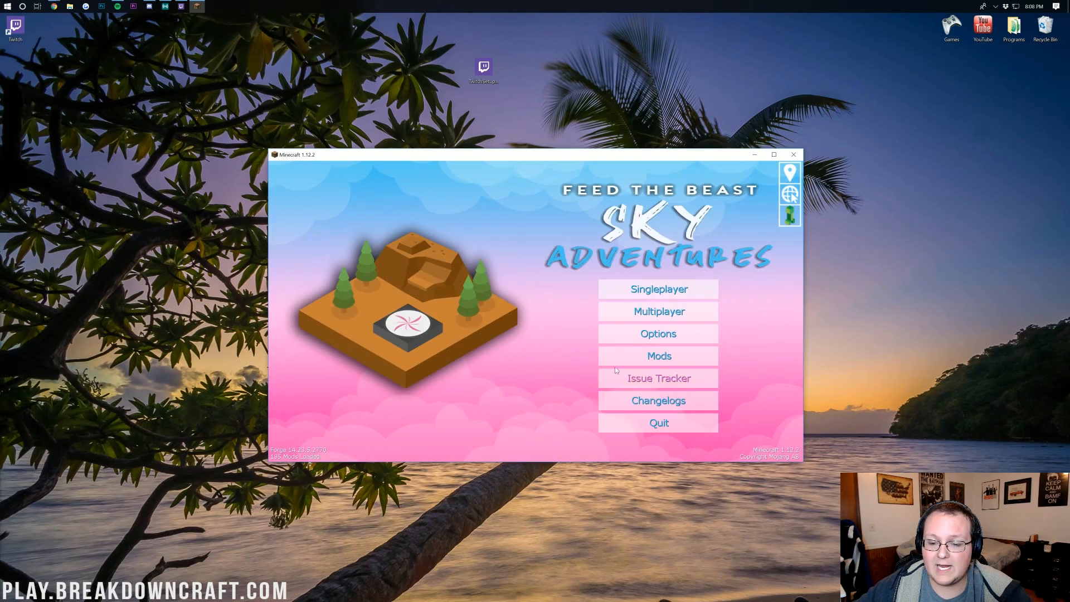
click(658, 356)
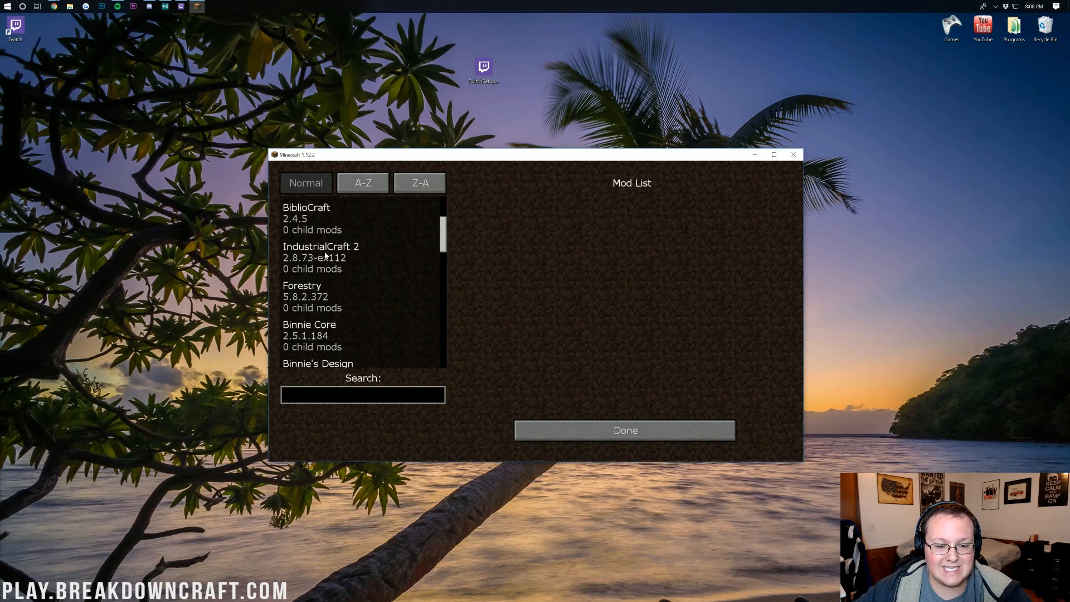
scroll(down, 3)
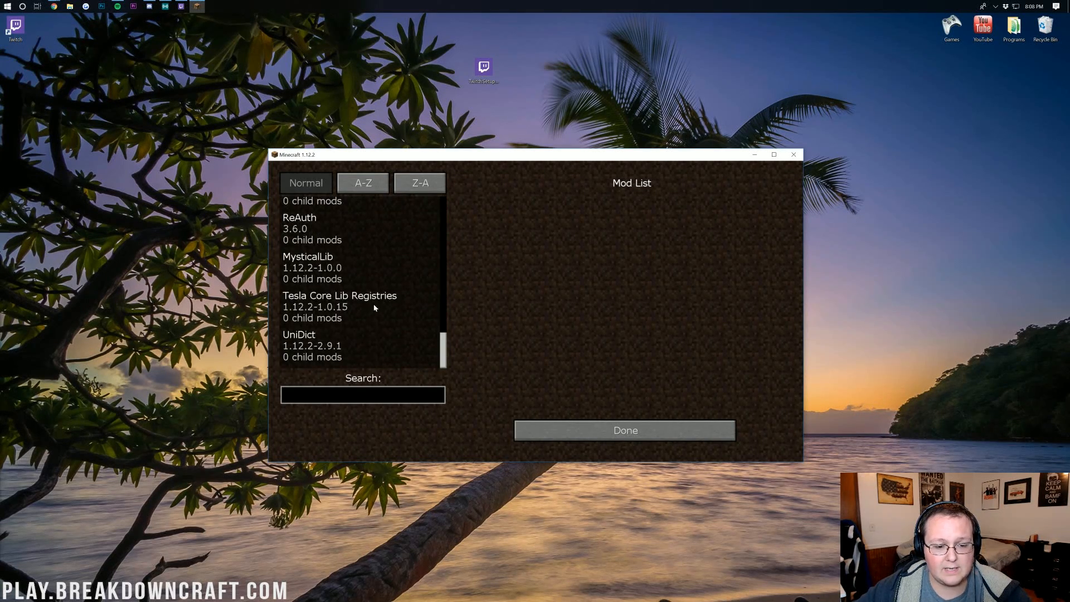
click(623, 429)
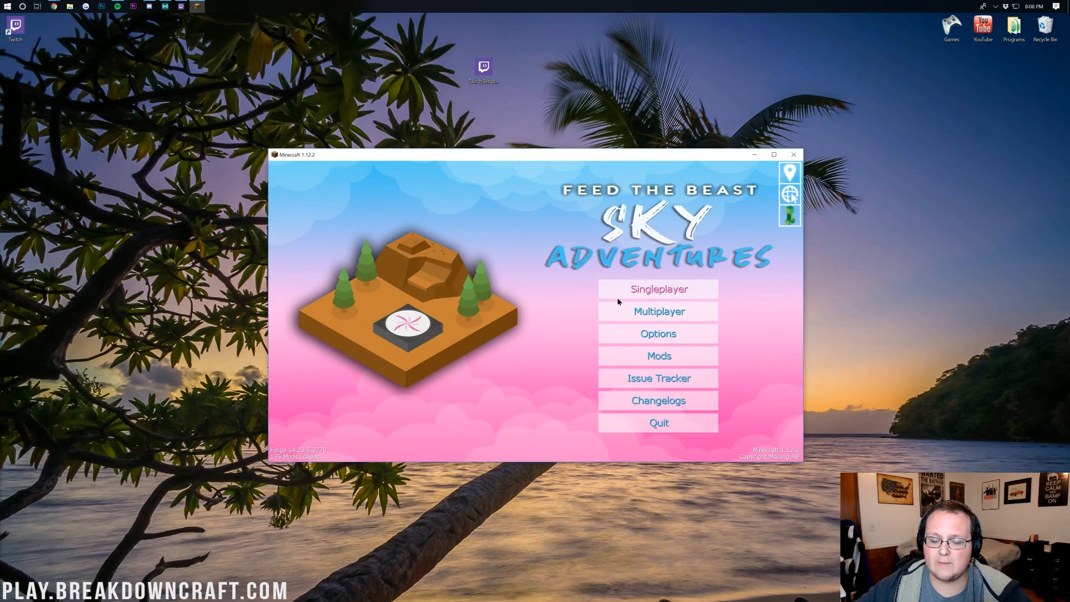
- Create a singleplayer Survival world, toggling Creative and back, with More World Options shown
click(657, 288)
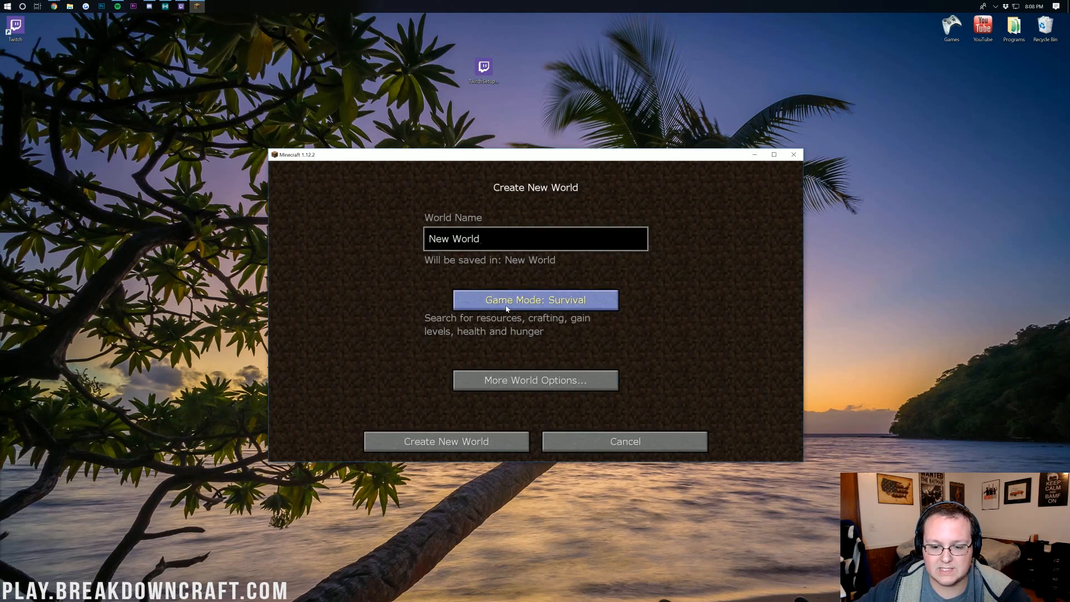
click(535, 300)
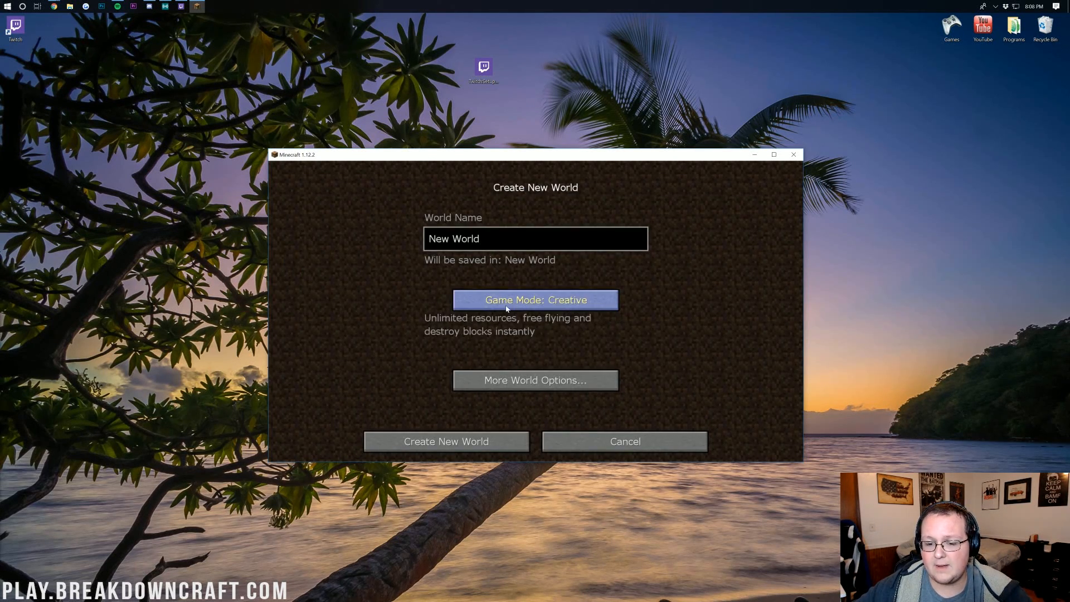
mouse_move(517, 328)
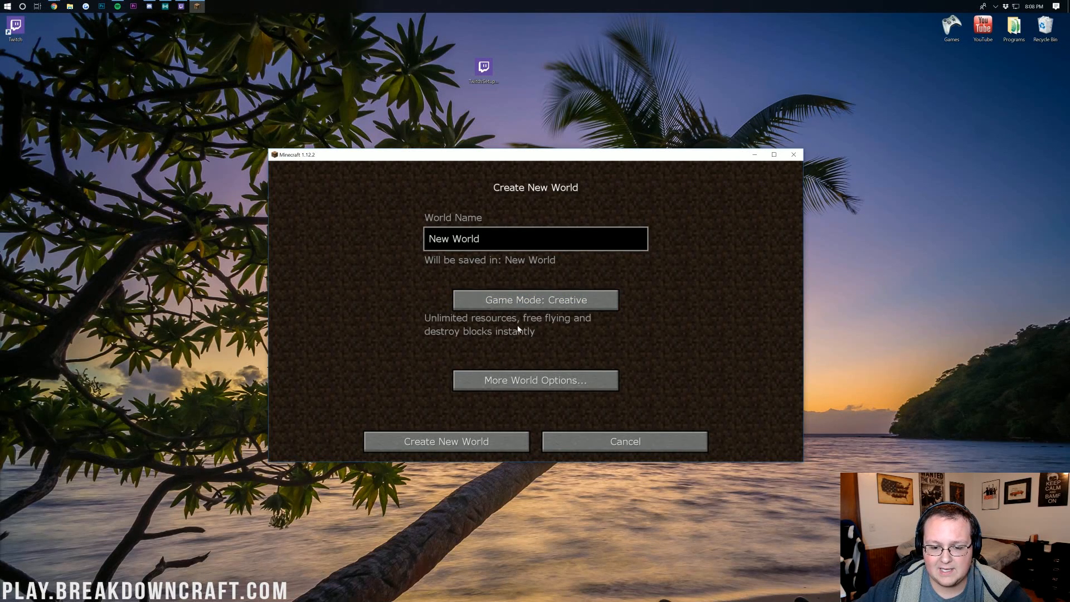
click(534, 299)
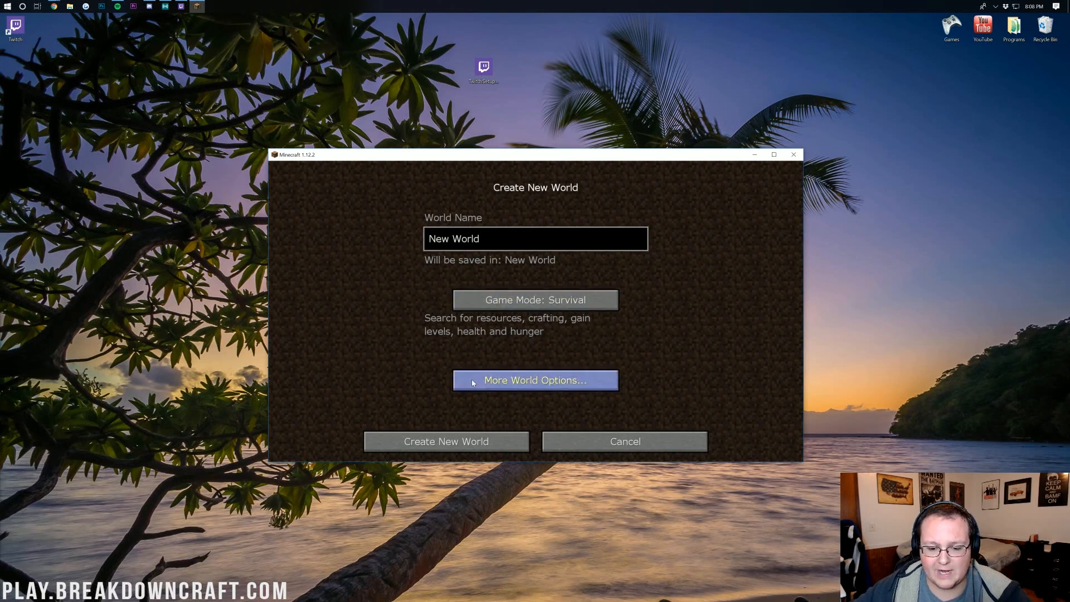
click(534, 380)
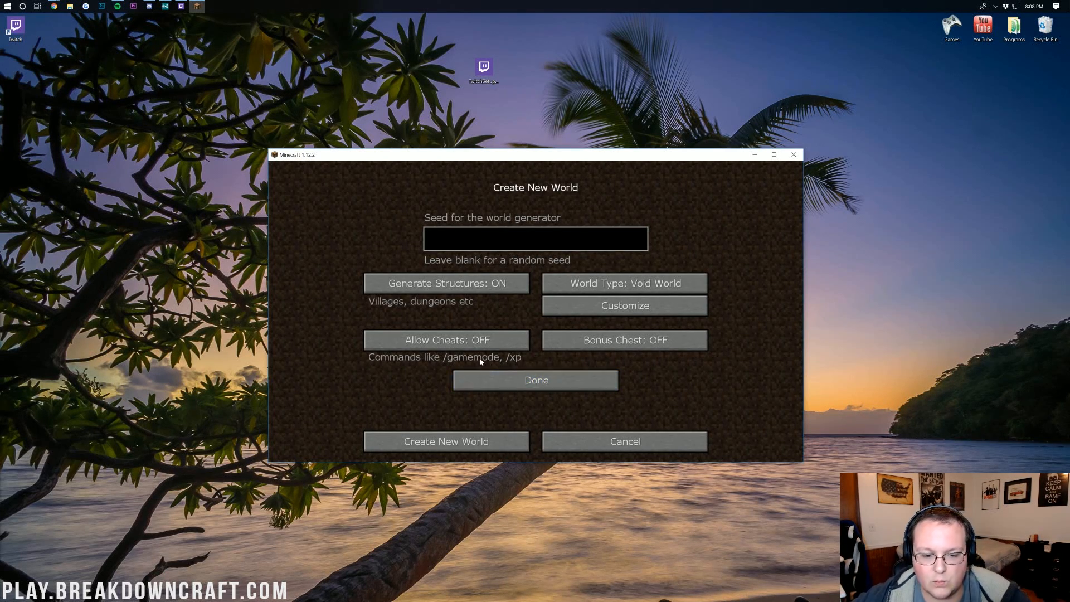
click(446, 440)
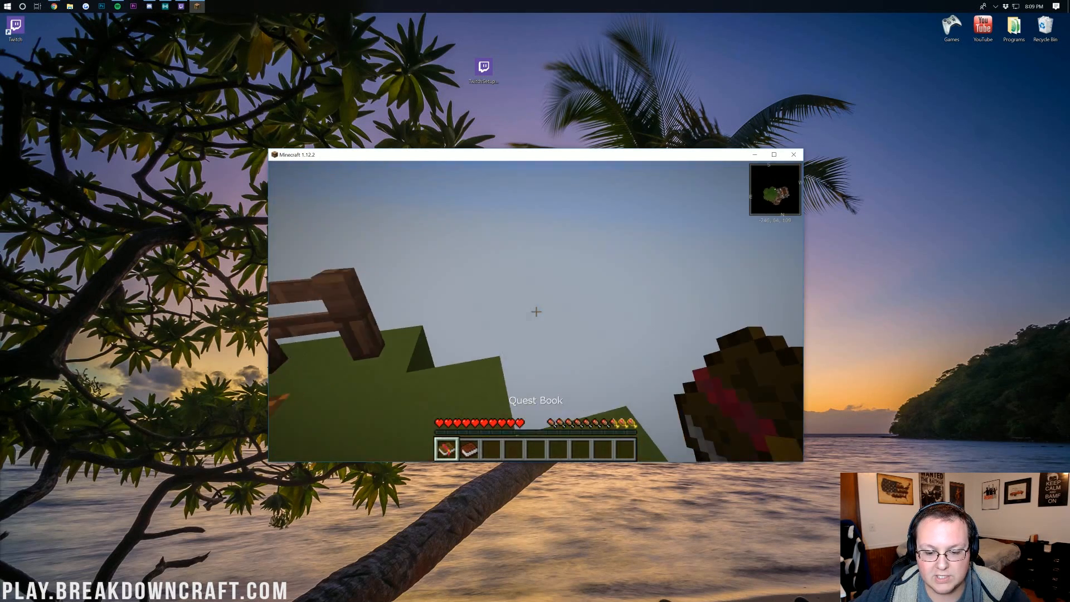
- Leave the game menu and respawn on the Sky Adventures starting island after dying
key(Escape)
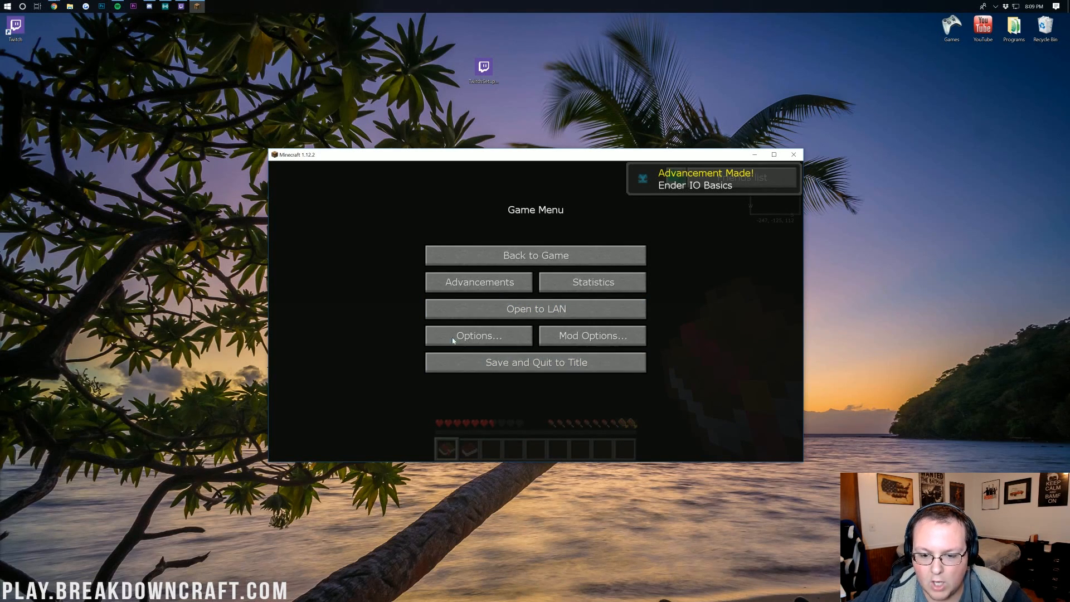
click(535, 254)
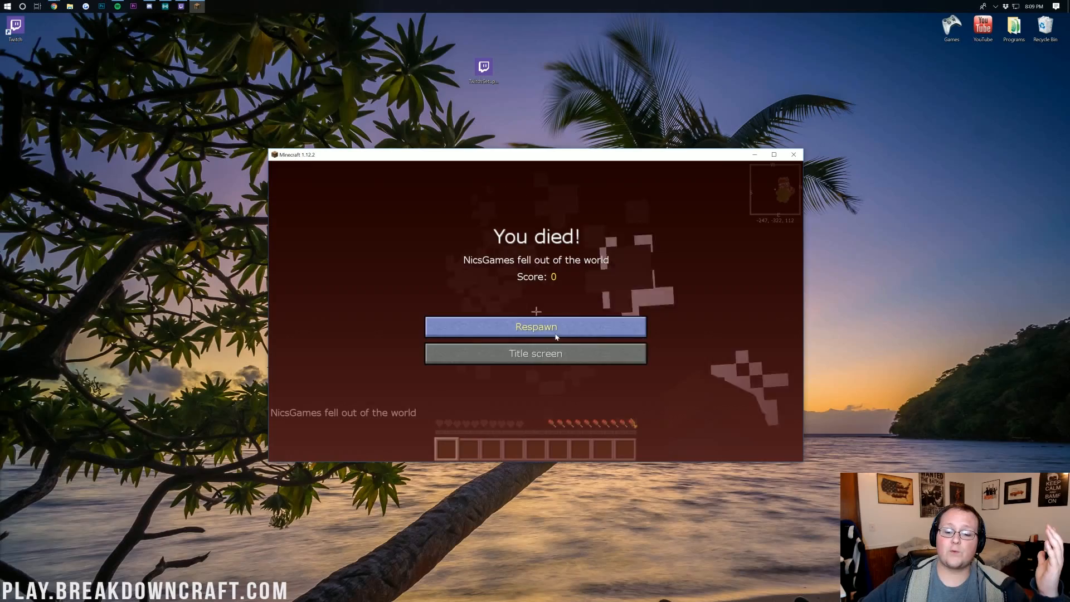
click(535, 325)
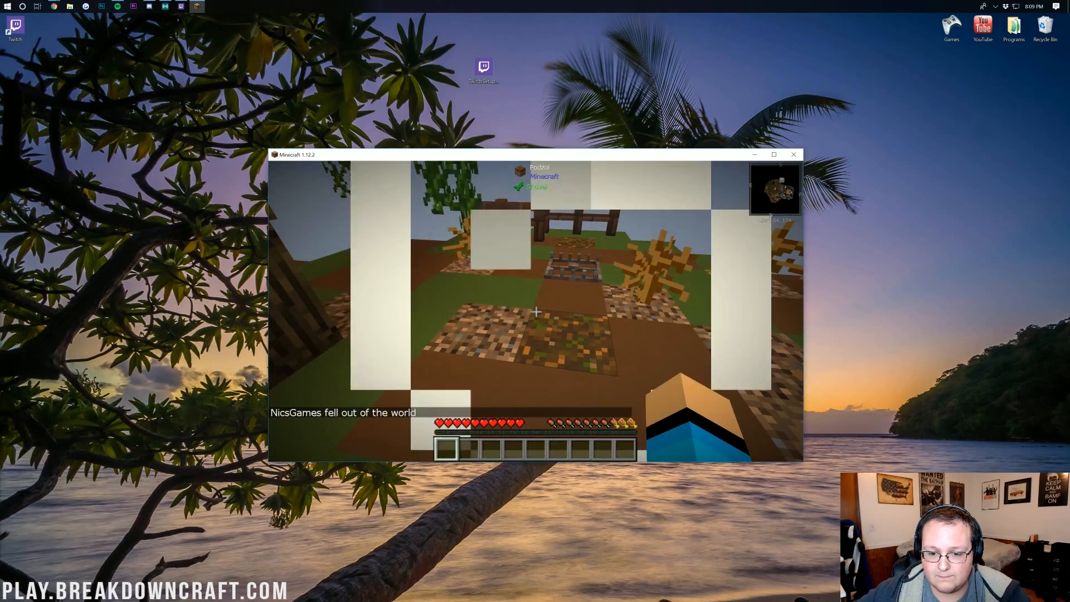